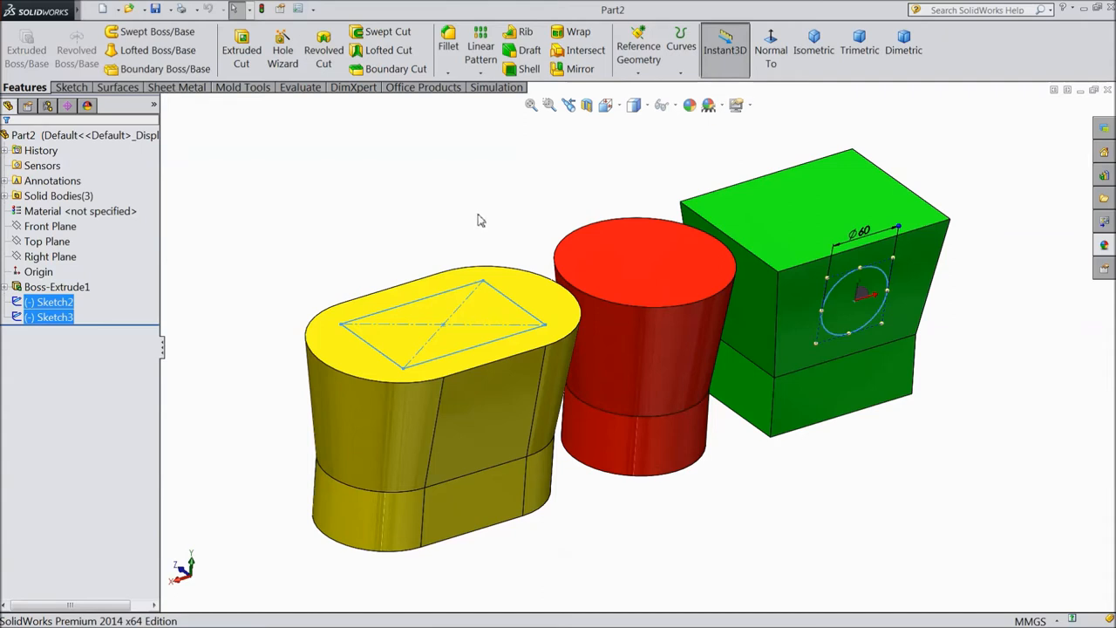
pyautogui.moveTo(266, 129)
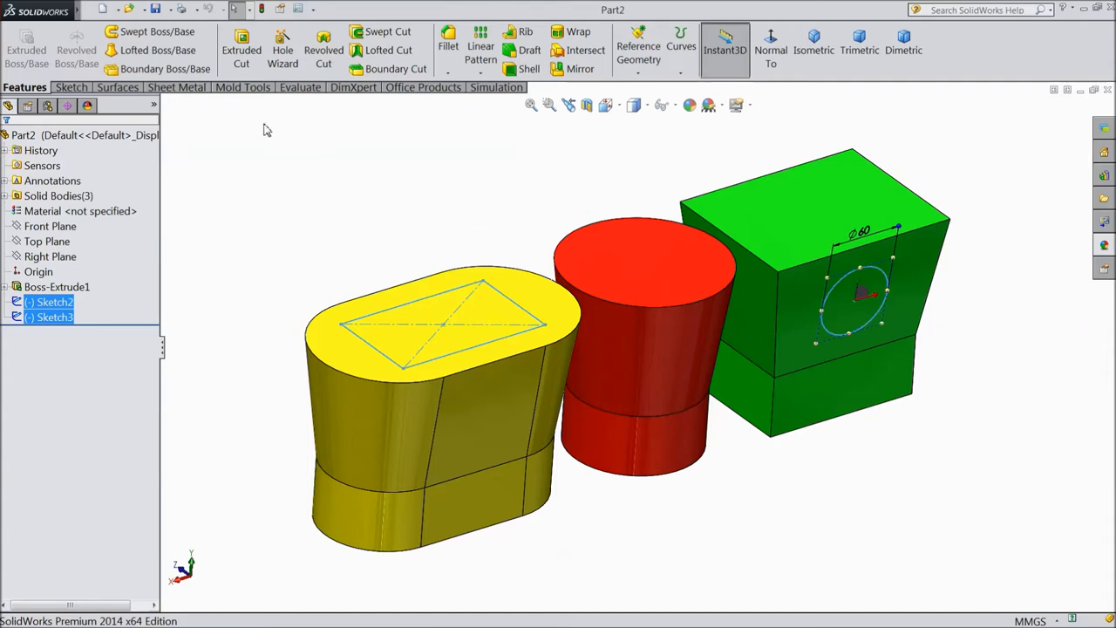
pyautogui.moveTo(240, 49)
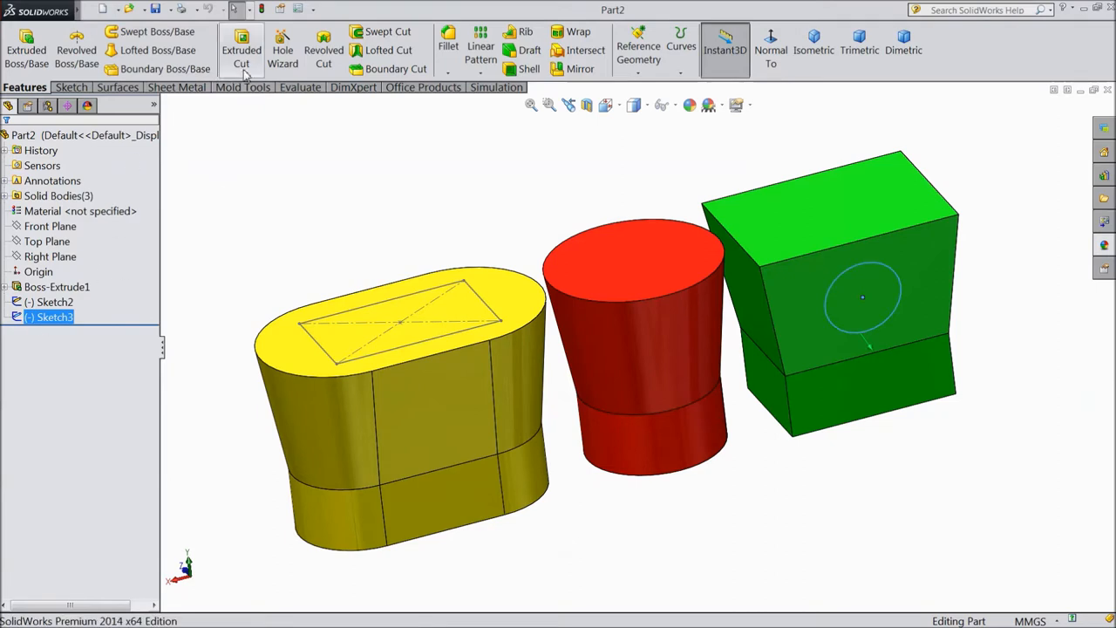
# Create Cut-Extrude1, a circular cut into the green block from the front-face circle
pyautogui.click(240, 49)
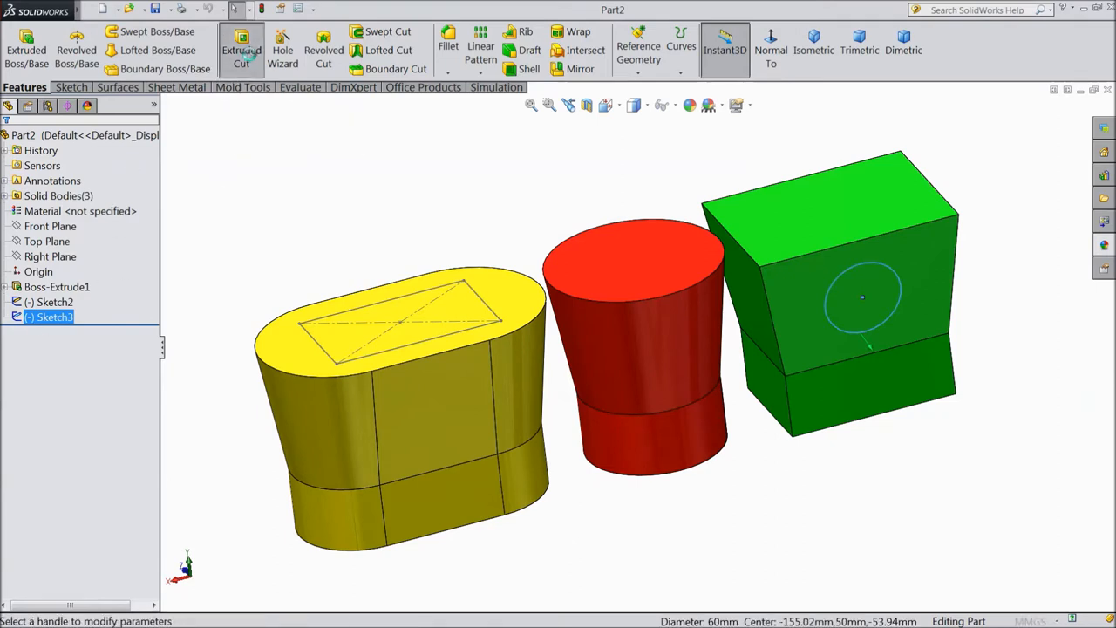
pyautogui.click(241, 49)
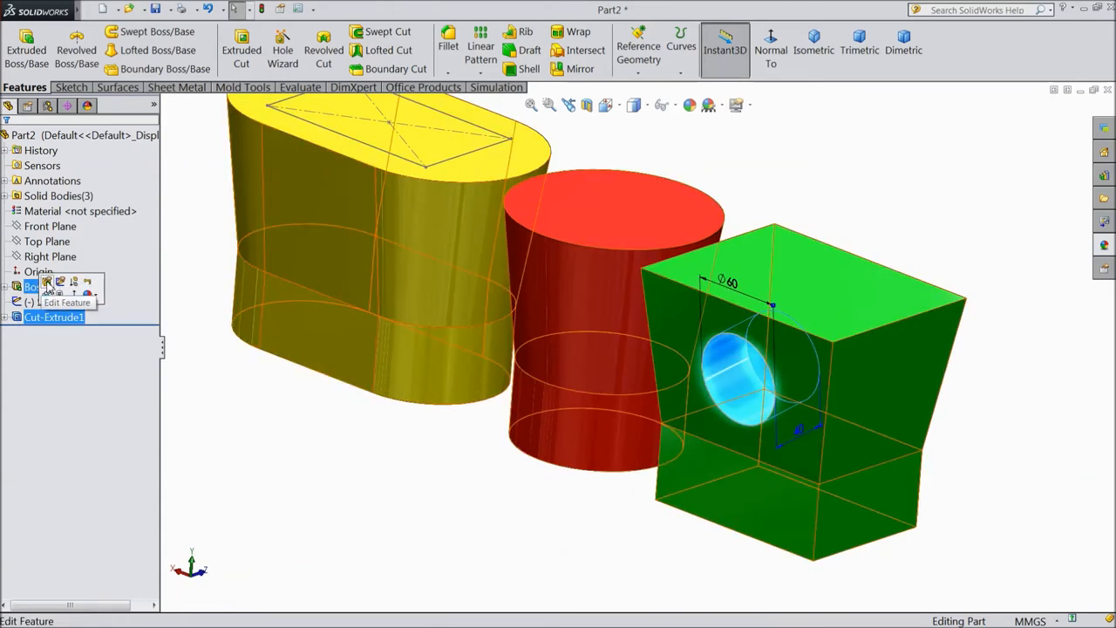
# Edit Cut-Extrude1 to 40 mm deep with a 10° draft taper and rebuild
pyautogui.click(67, 302)
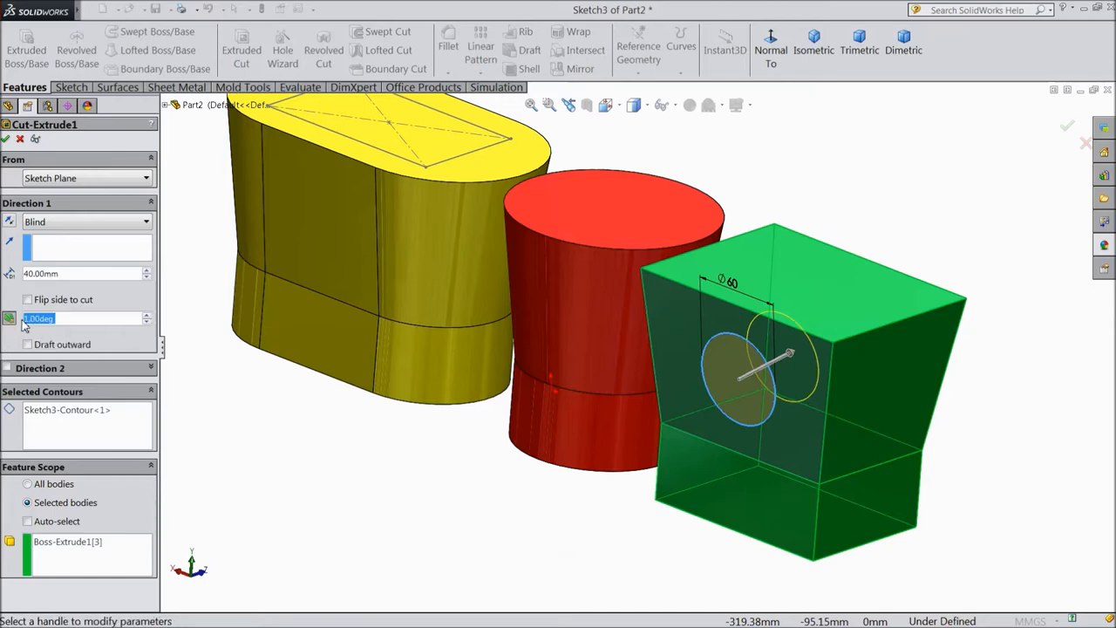
pyautogui.write('10')
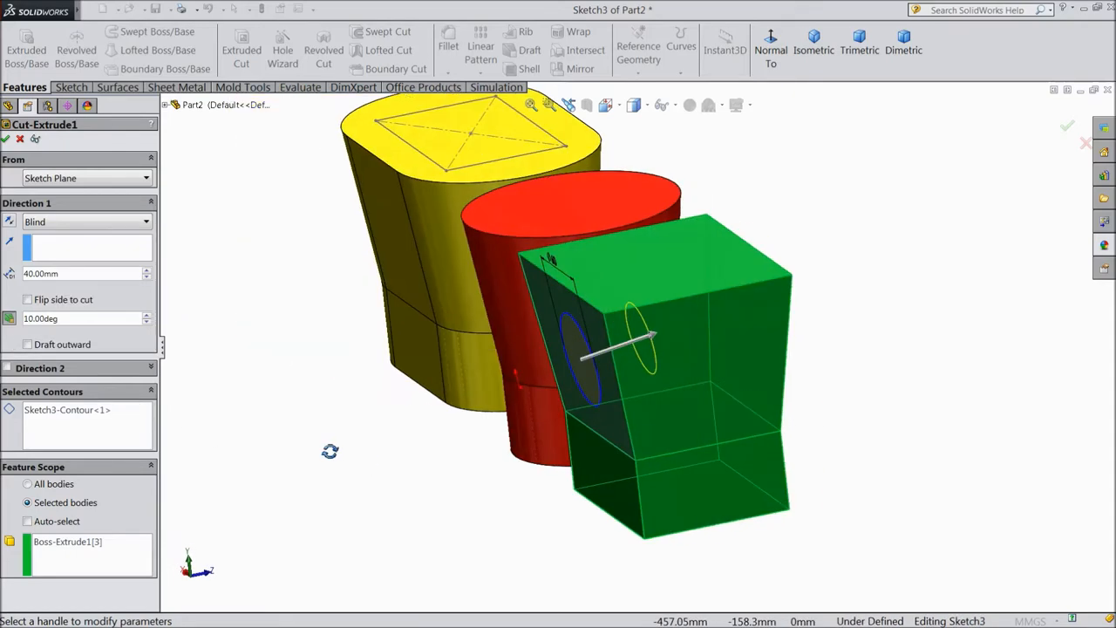
pyautogui.moveTo(649, 335); pyautogui.dragTo(694, 334)
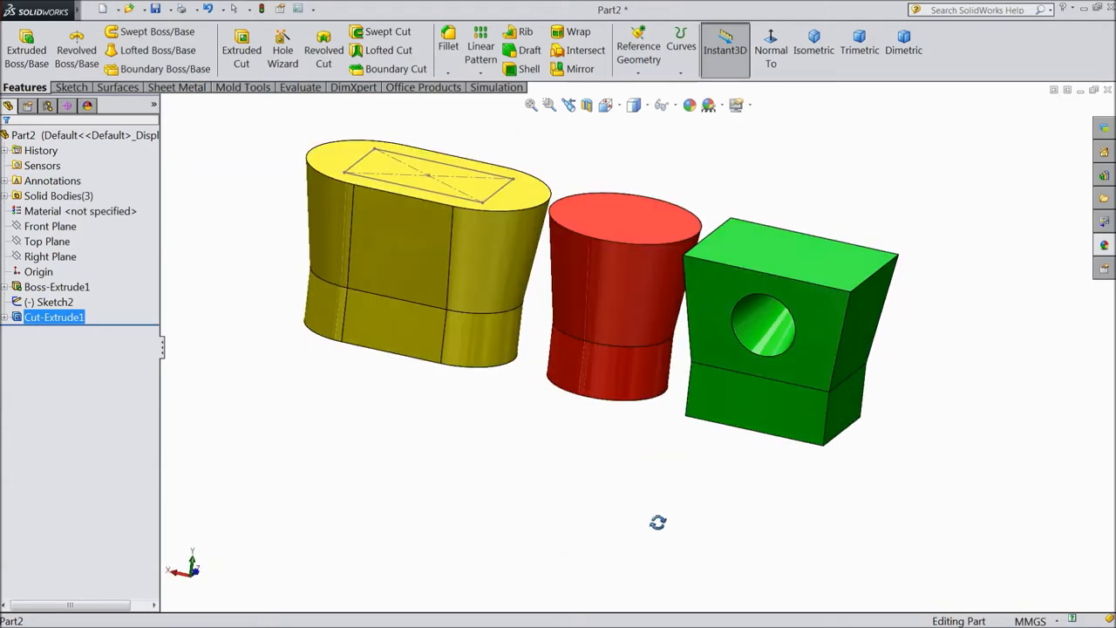
# Change Cut-Extrude1's end condition to Through All so the hole passes through the block
pyautogui.click(54, 318)
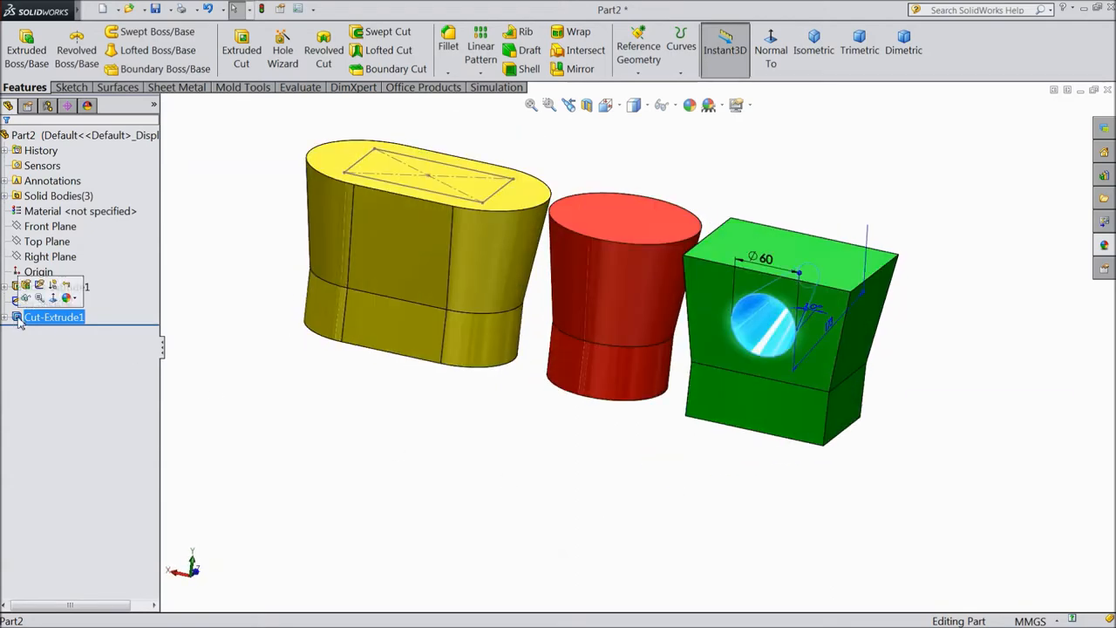
pyautogui.doubleClick(54, 317)
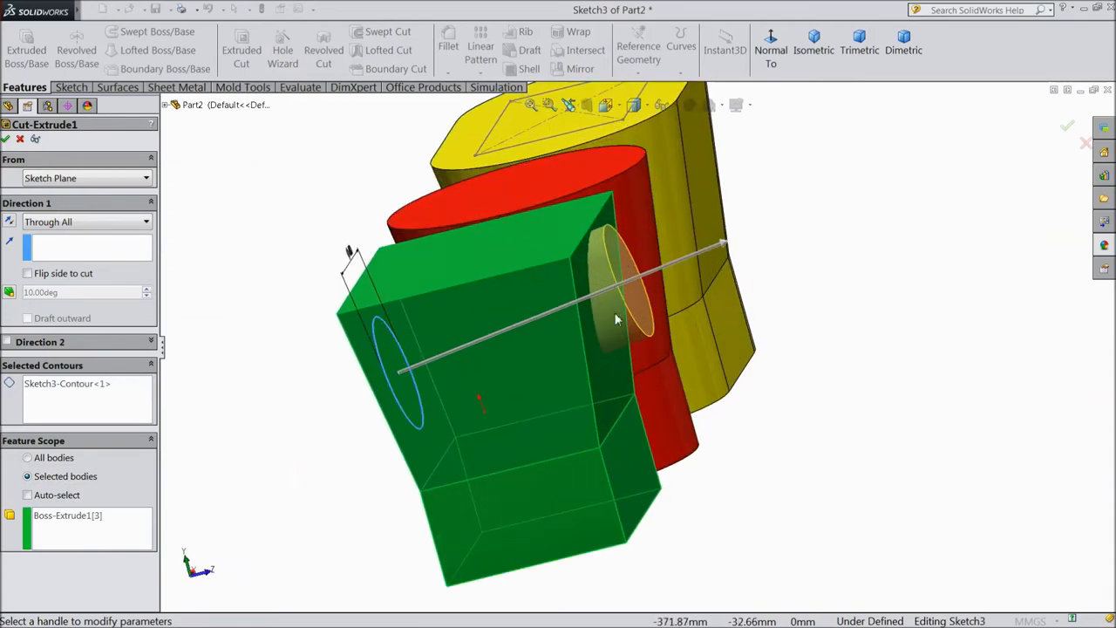
pyautogui.click(1067, 126)
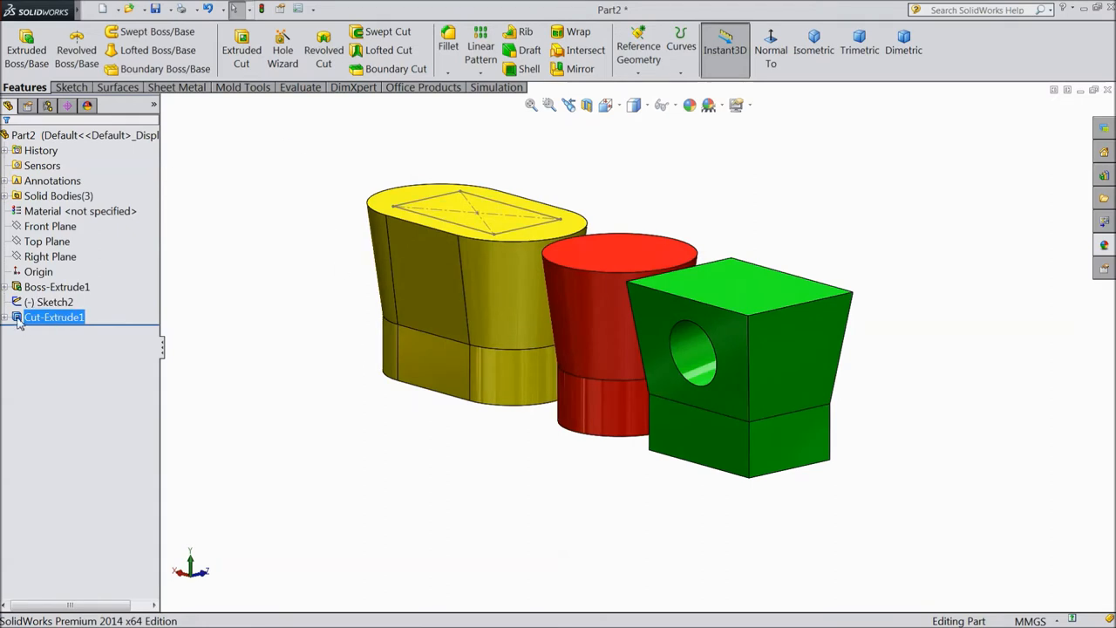
# Edit Cut-Extrude1 and try the Up To Next and Up To Vertex end conditions
pyautogui.doubleClick(54, 317)
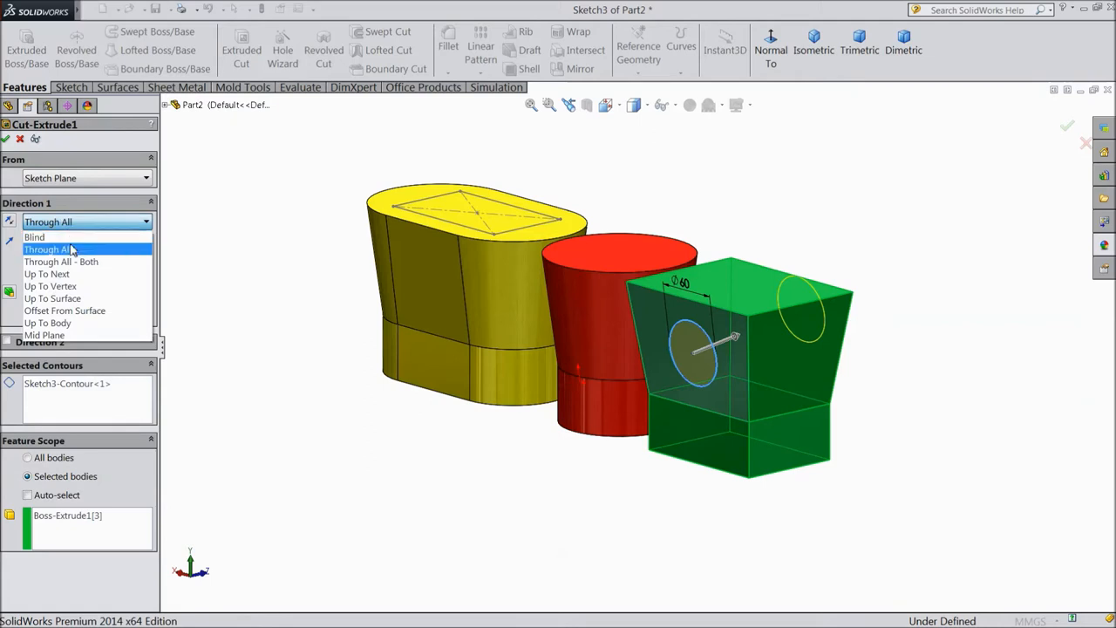
pyautogui.click(45, 274)
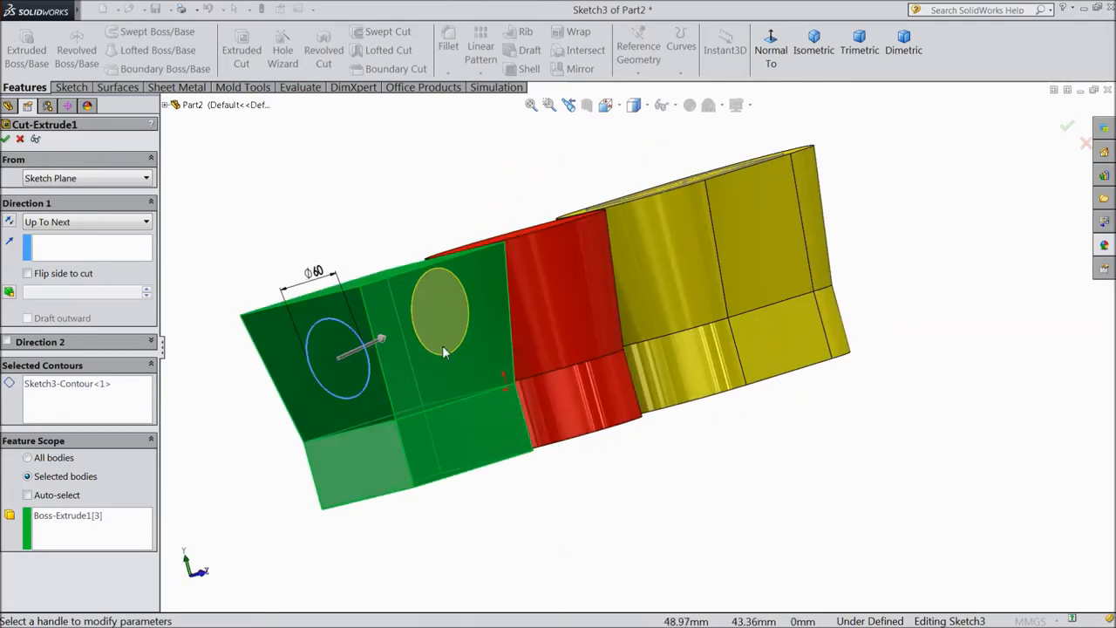
pyautogui.moveTo(87, 237)
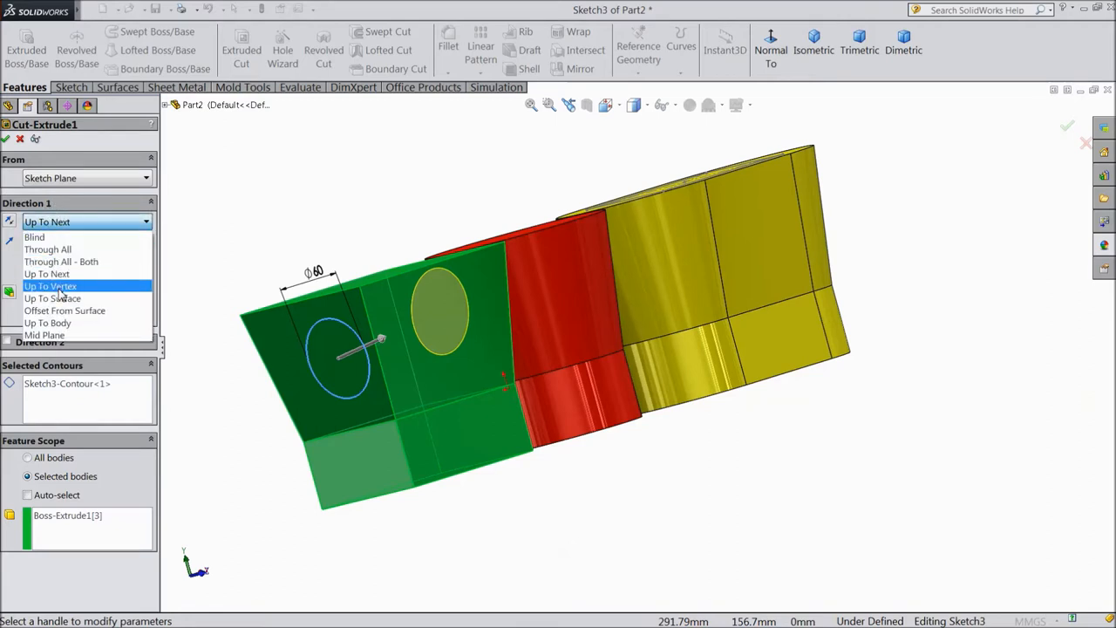
pyautogui.click(48, 286)
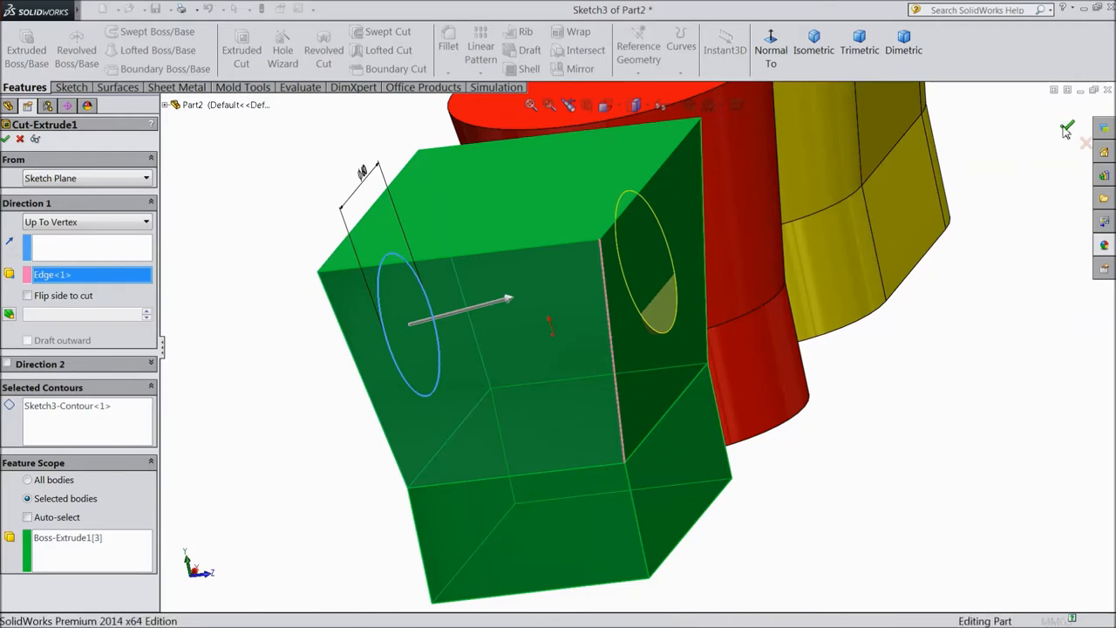
pyautogui.click(1067, 127)
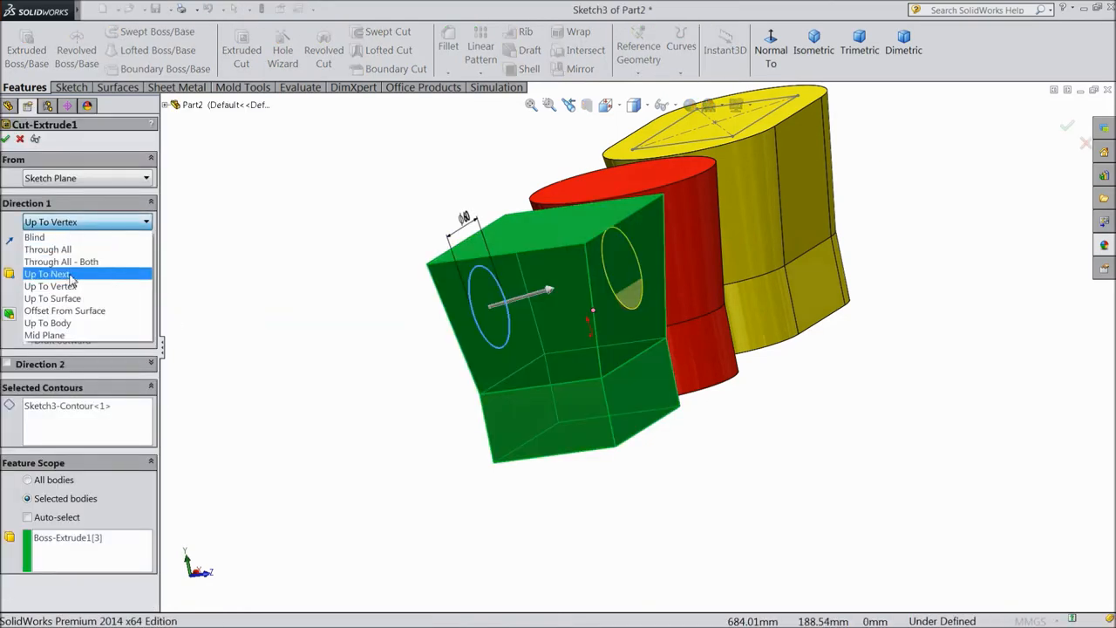
# End the cut Up To Surface at the green block's back face and confirm
pyautogui.click(52, 298)
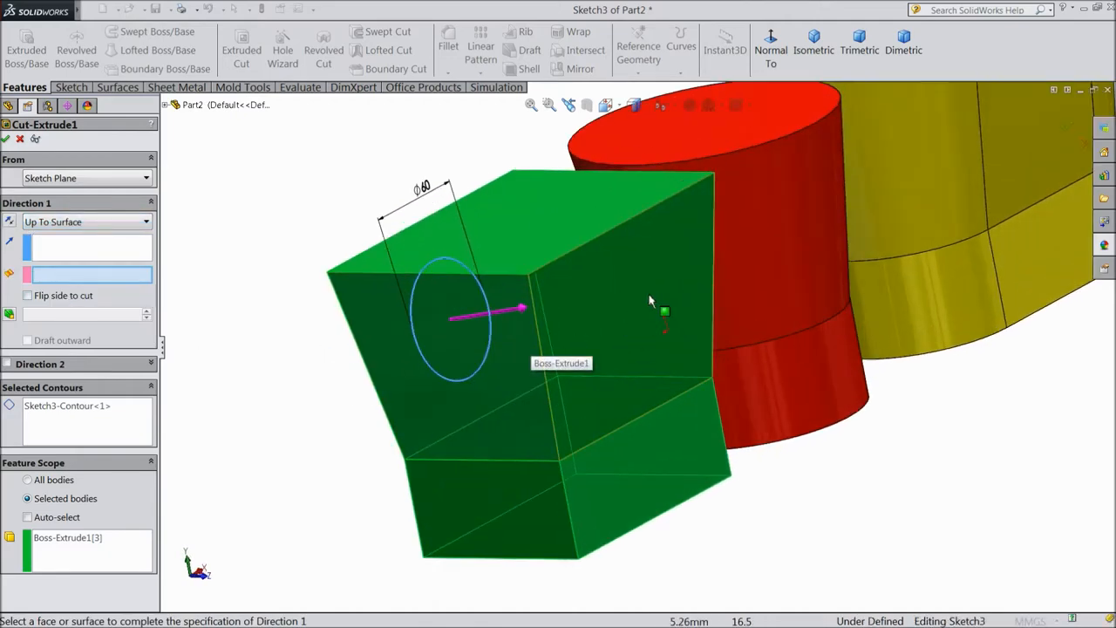
pyautogui.click(642, 314)
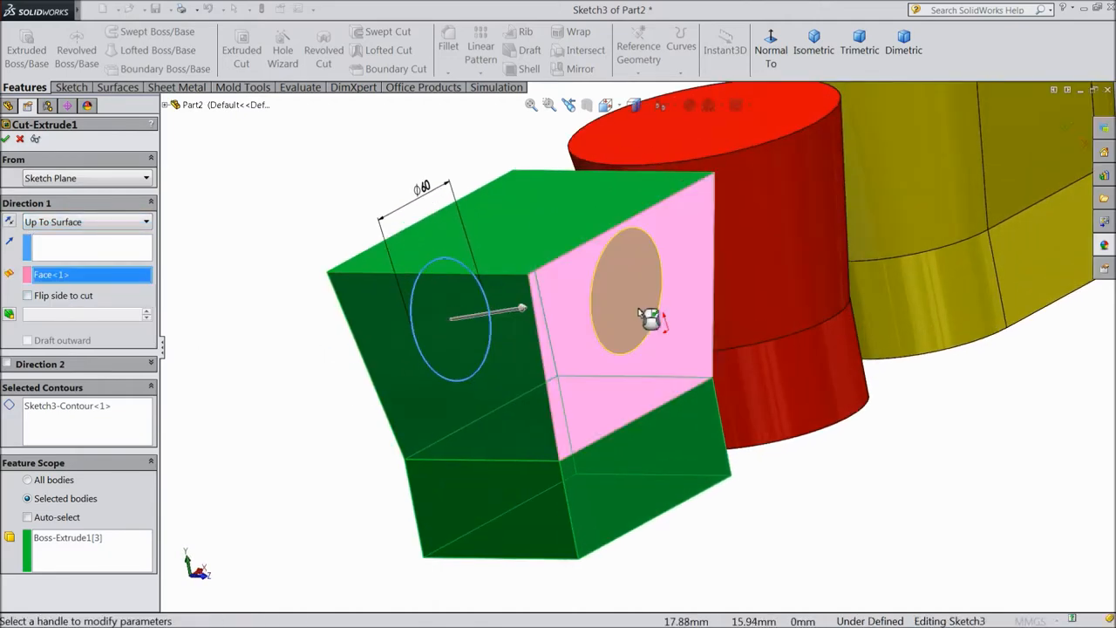
pyautogui.click(7, 139)
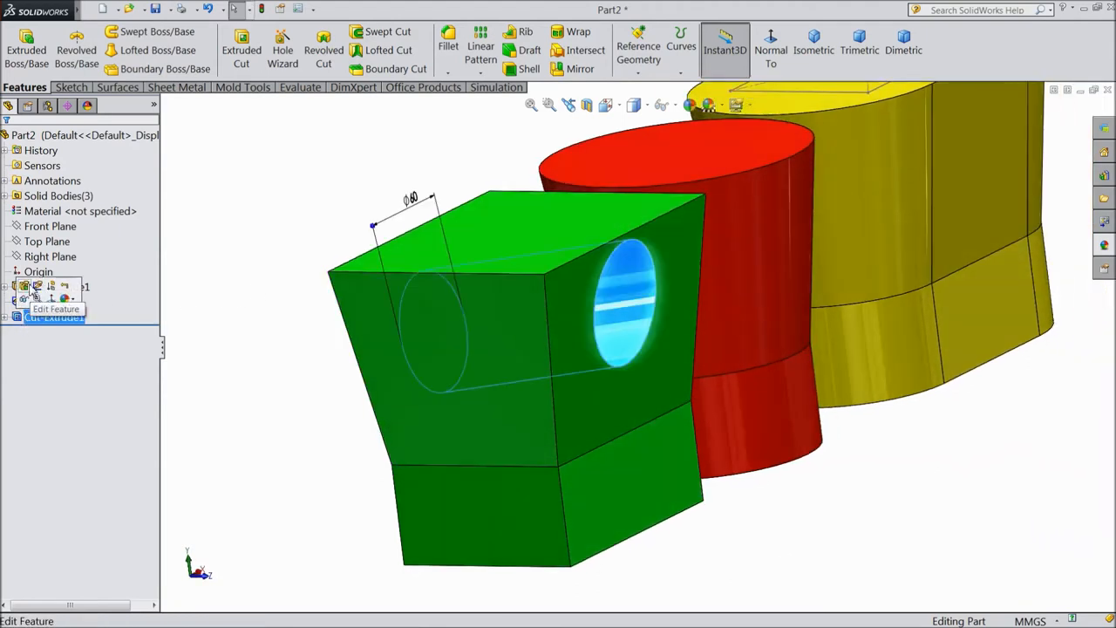
# Edit Cut-Extrude1, stretch it to 290 mm and toggle a second cut direction
pyautogui.click(56, 308)
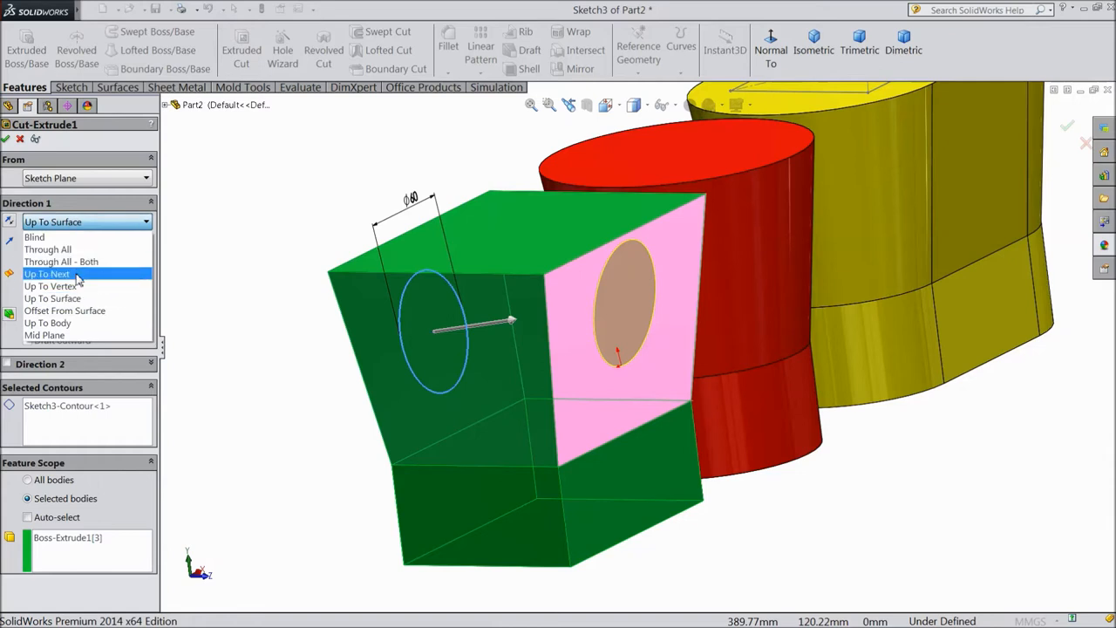
pyautogui.moveTo(49, 323)
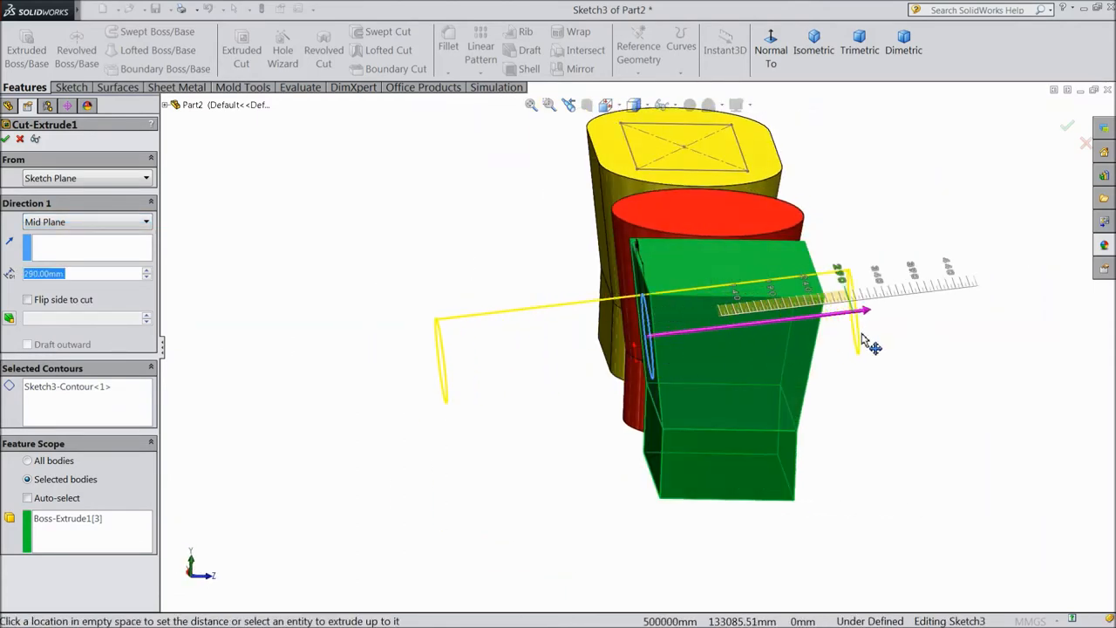
pyautogui.moveTo(863, 340); pyautogui.dragTo(503, 433)
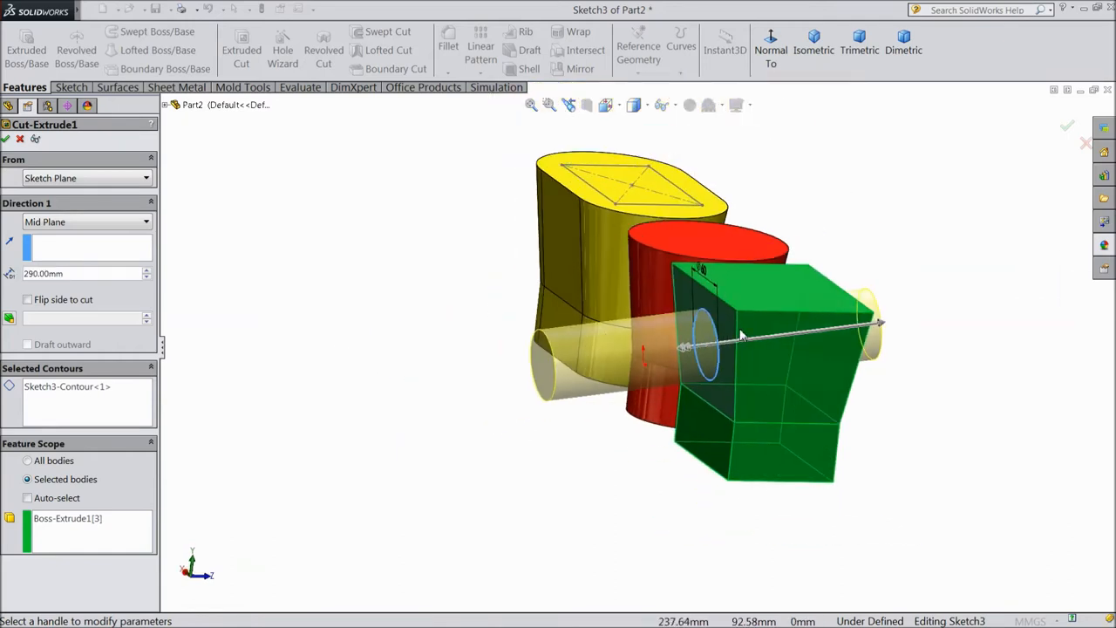
pyautogui.moveTo(854, 327)
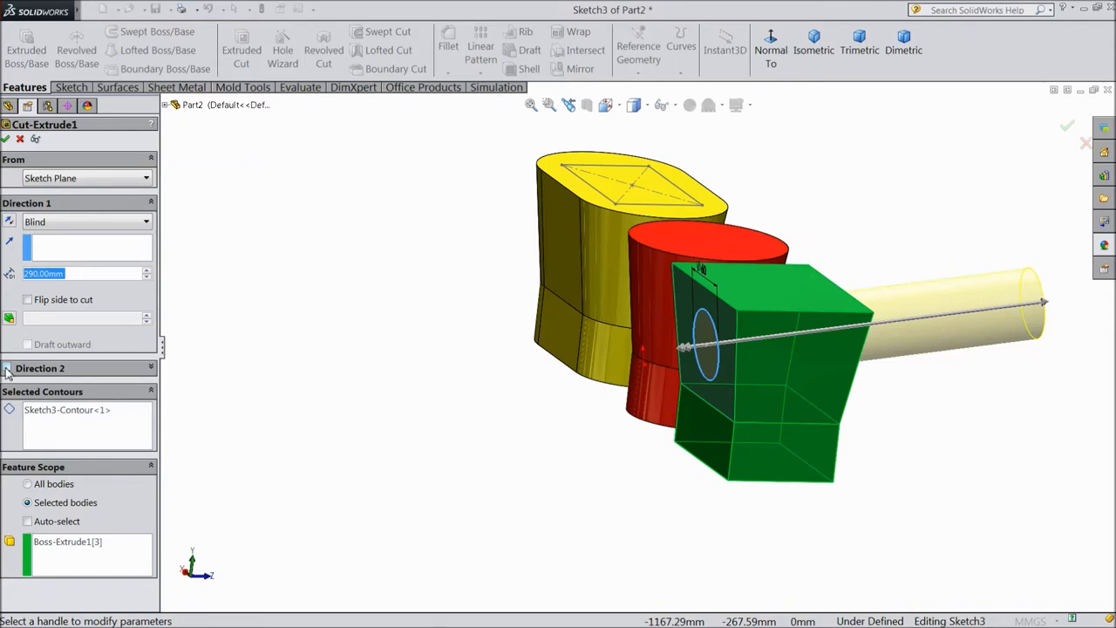
pyautogui.click(7, 368)
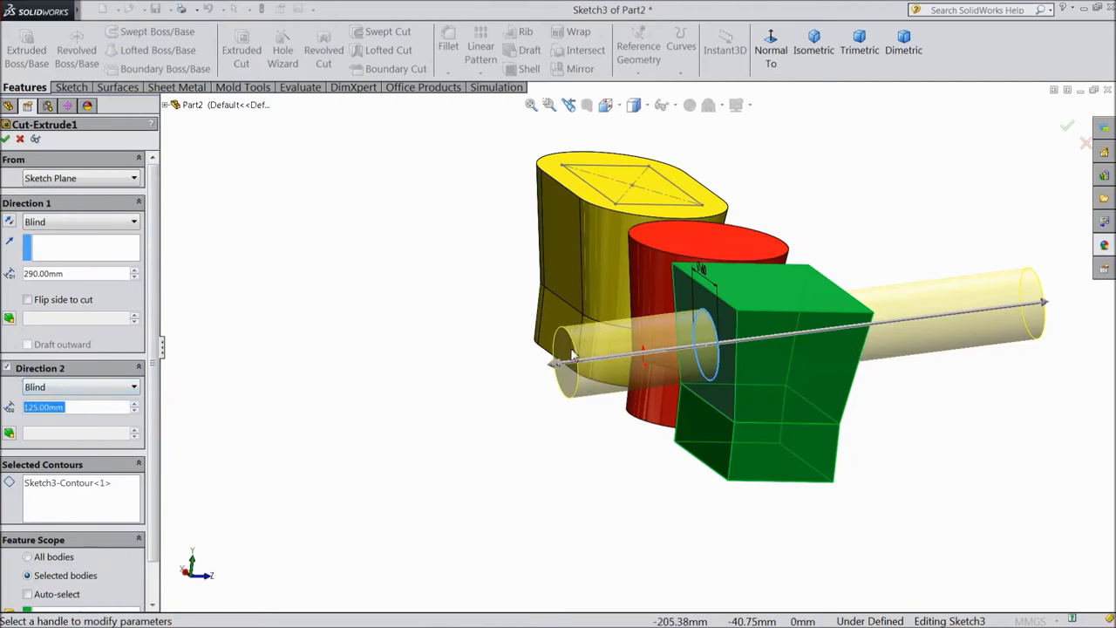
pyautogui.click(7, 366)
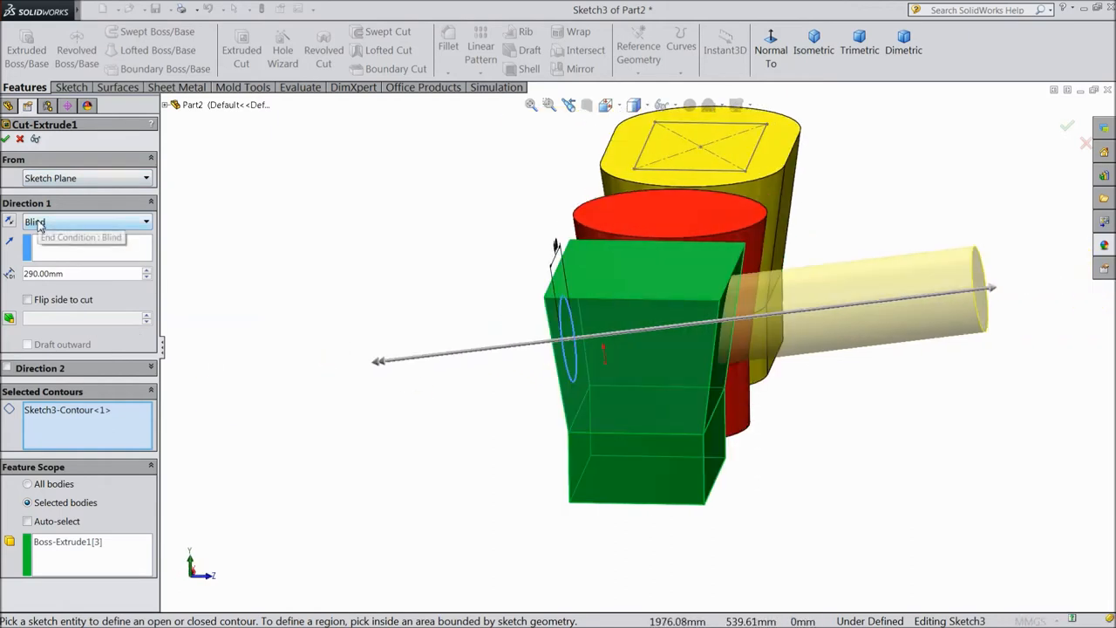
# Set the end condition back to Through All, leaving an open round hole
pyautogui.click(83, 221)
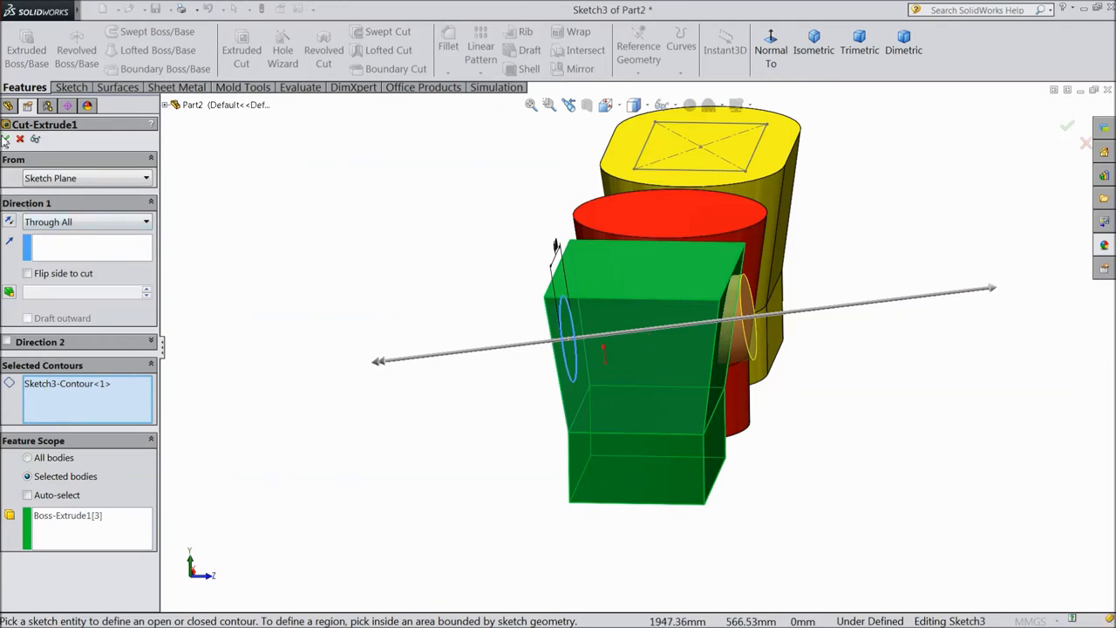
pyautogui.click(1067, 126)
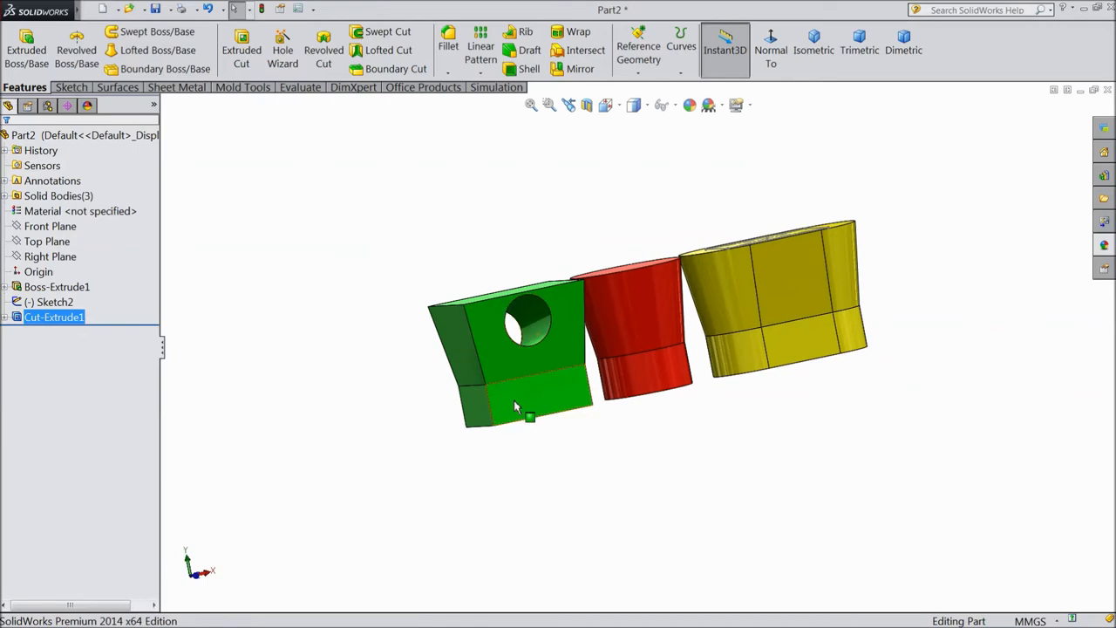
# Create Cut-Extrude2 from Sketch2 on the yellow top, Blind 40 mm with Flip side to cut
pyautogui.moveTo(514, 404); pyautogui.dragTo(558, 453)
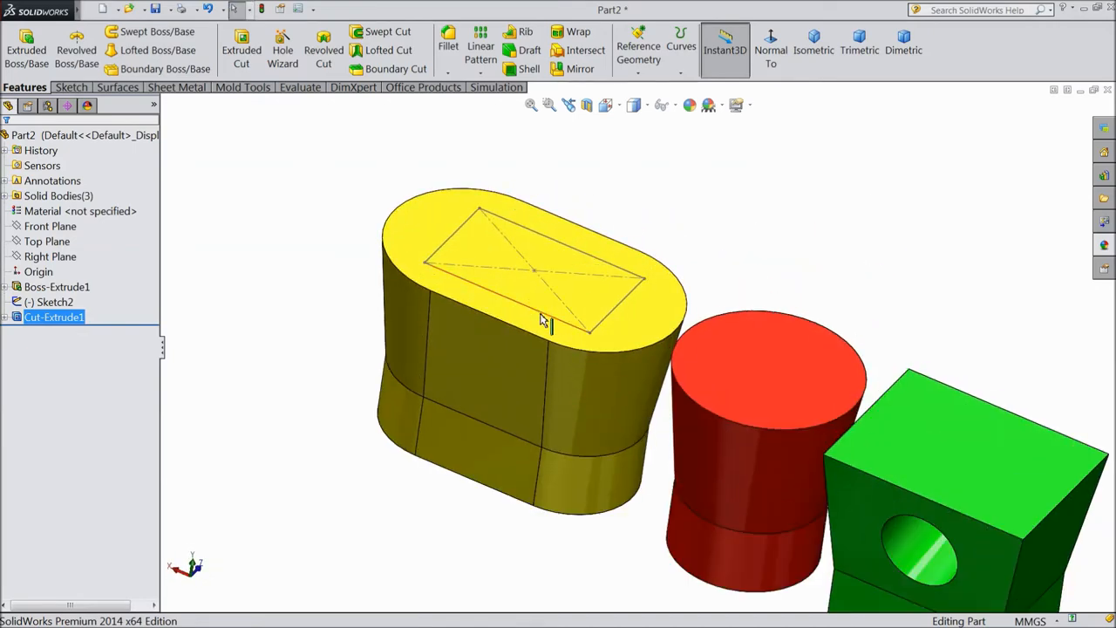
pyautogui.click(55, 301)
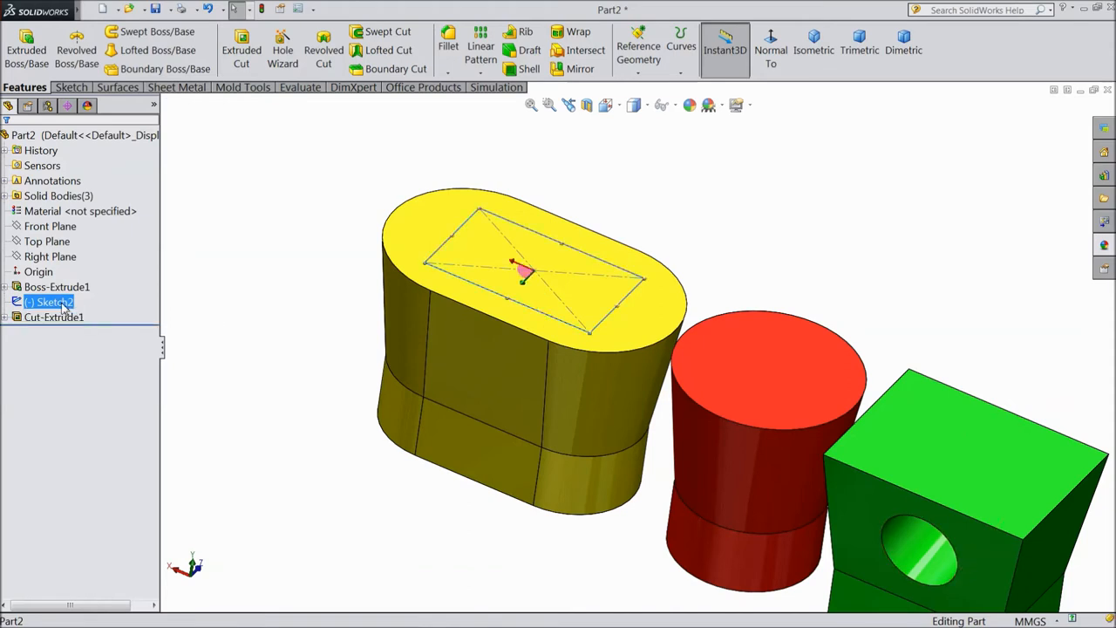
pyautogui.click(240, 48)
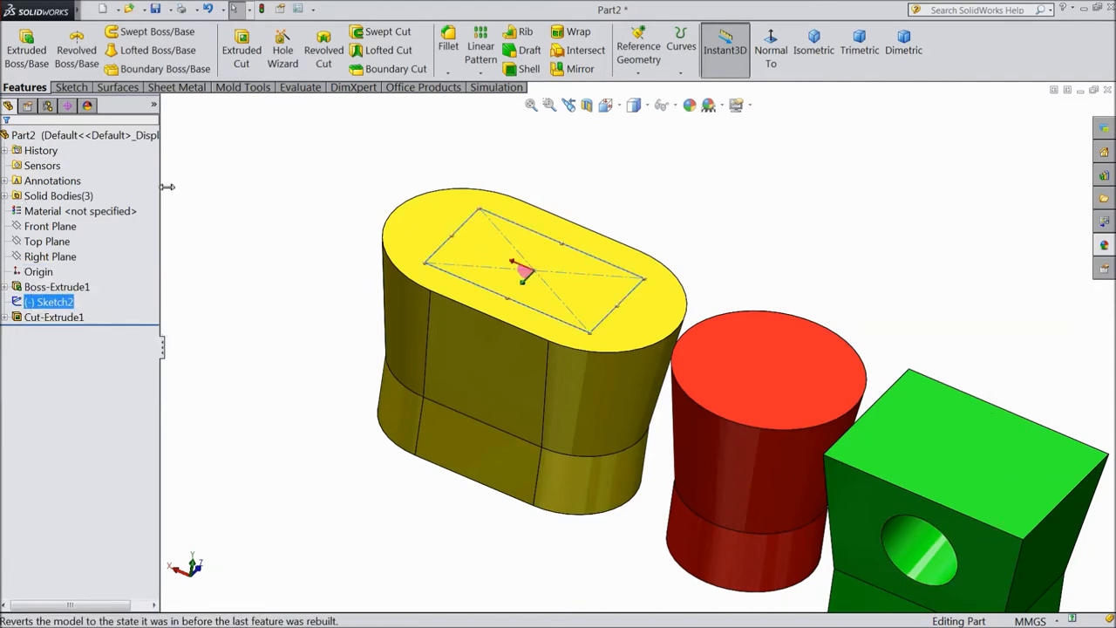
pyautogui.click(241, 49)
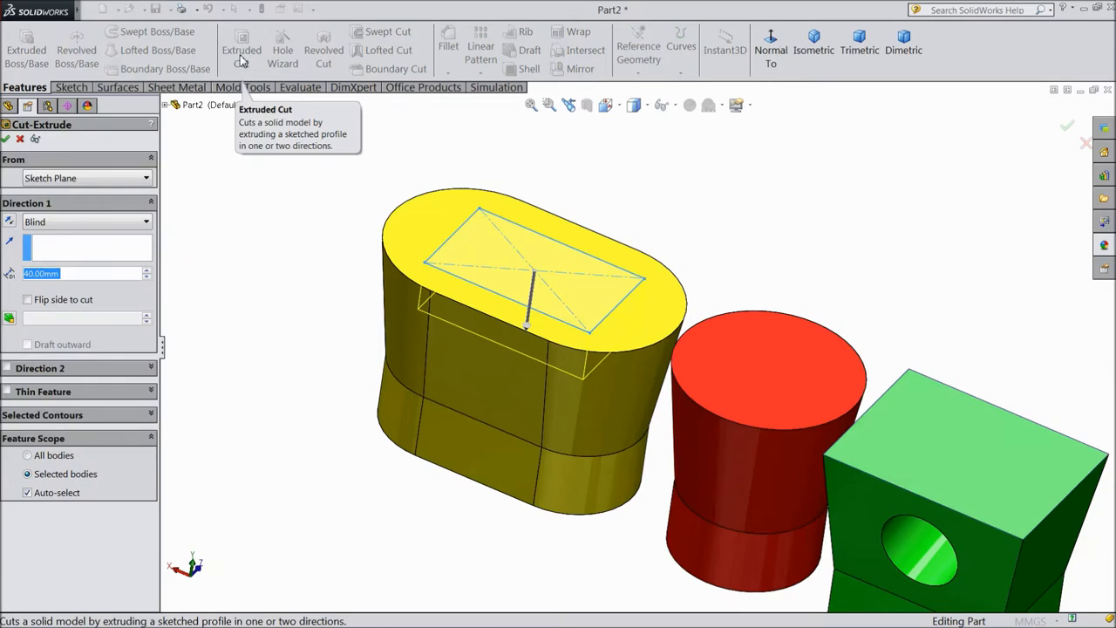
pyautogui.moveTo(278, 416)
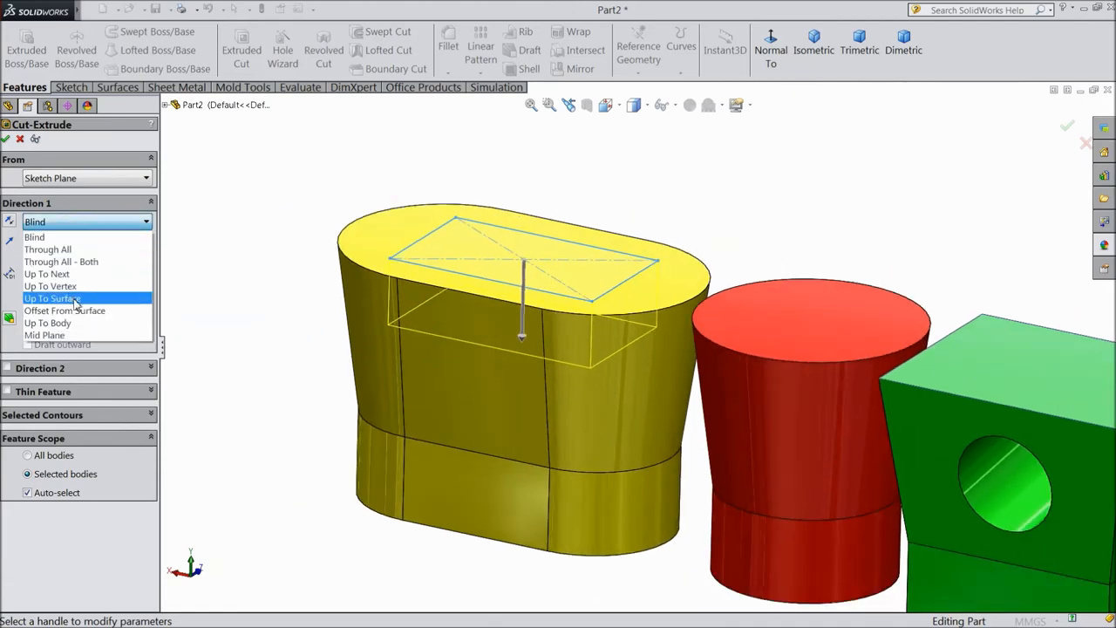
pyautogui.moveTo(61, 261)
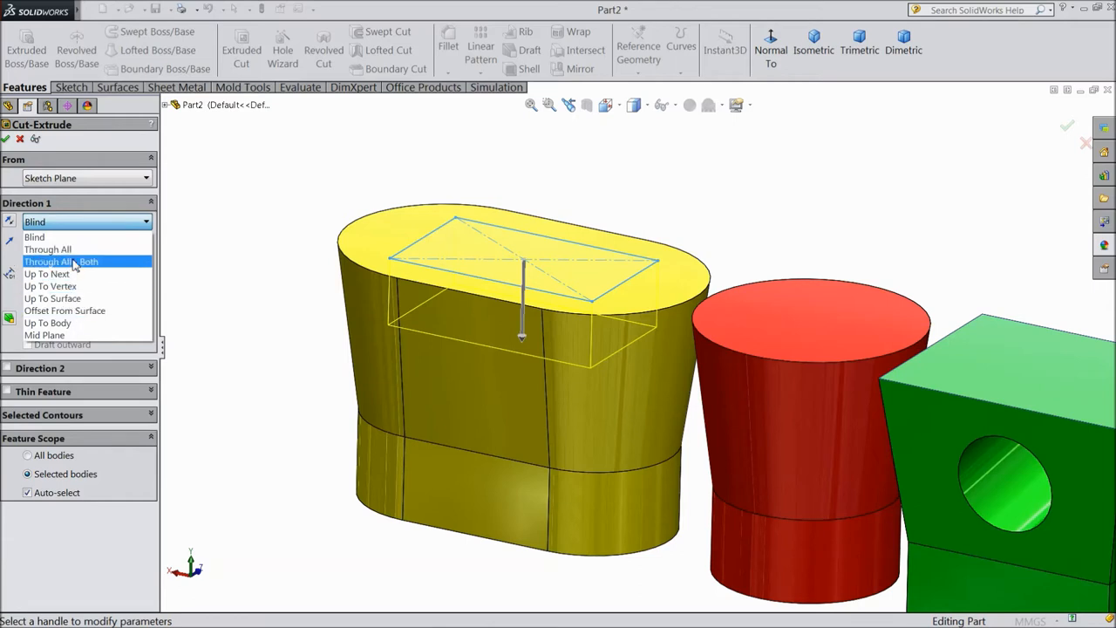
pyautogui.click(35, 237)
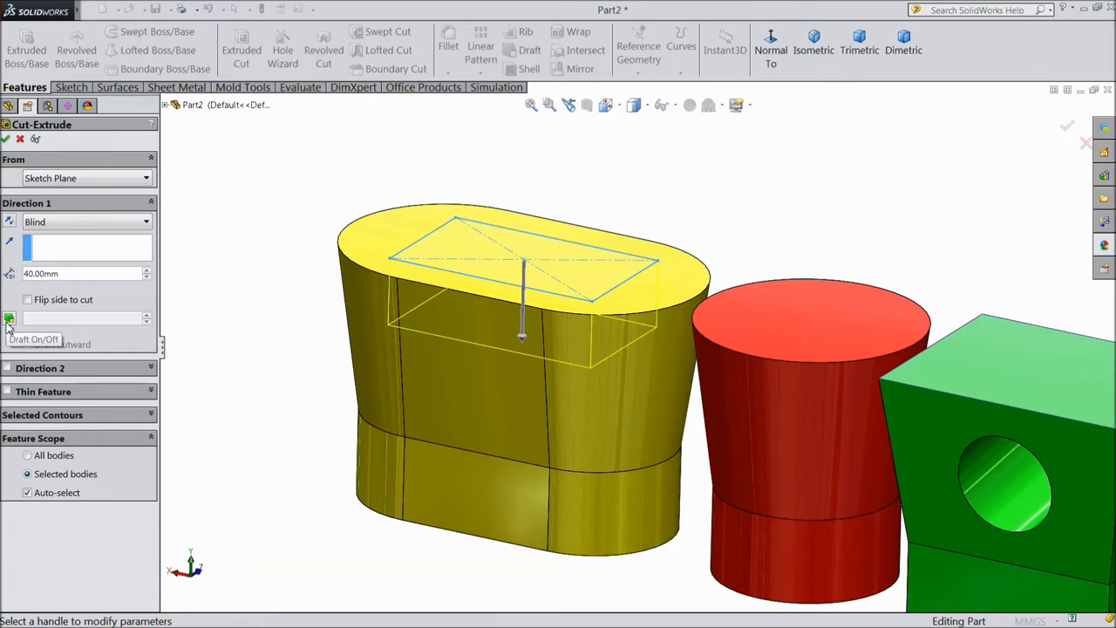
pyautogui.moveTo(10, 321)
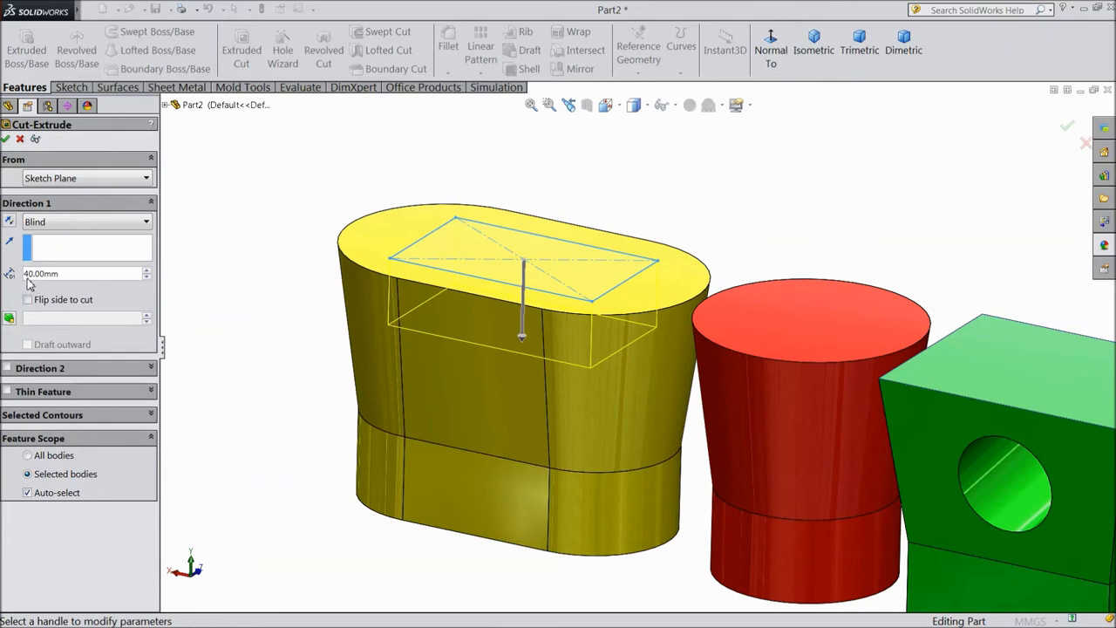
pyautogui.moveTo(28, 300)
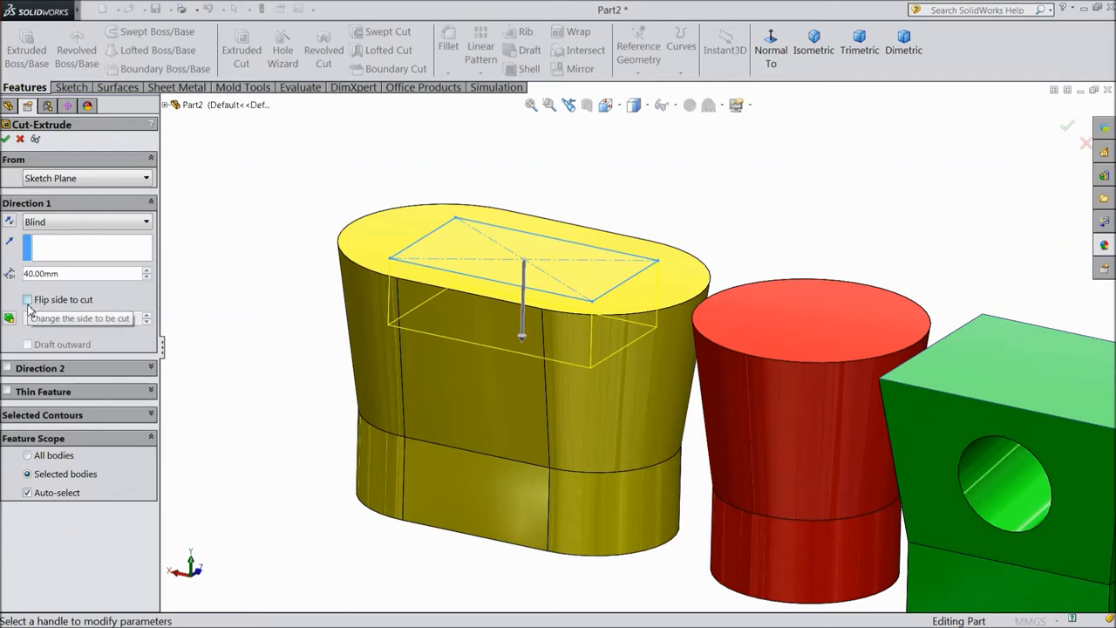
pyautogui.click(28, 300)
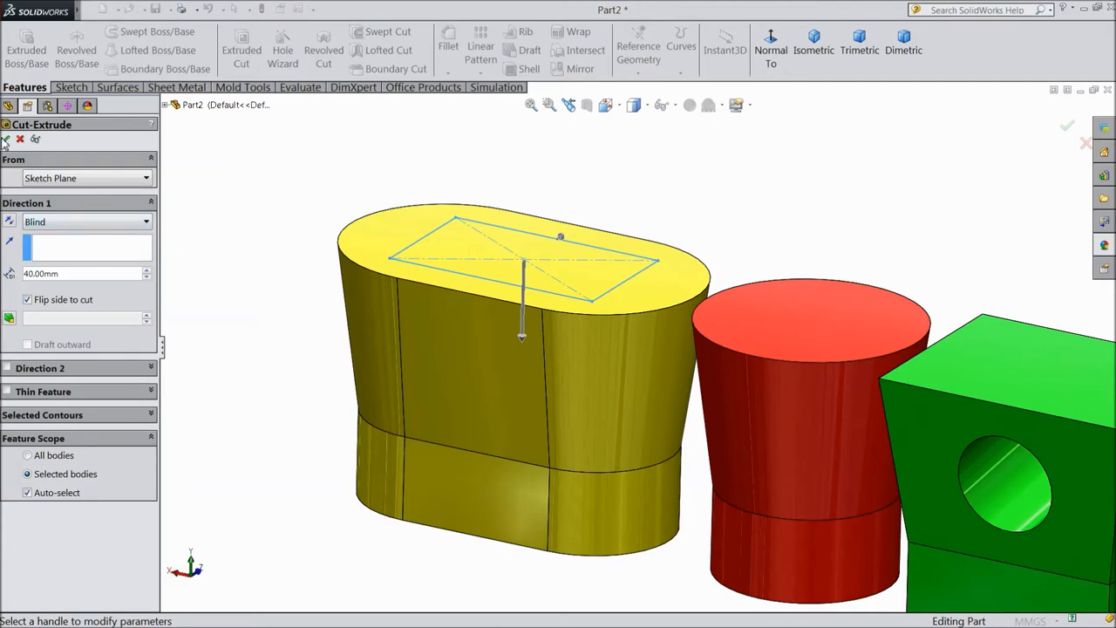
pyautogui.click(1067, 126)
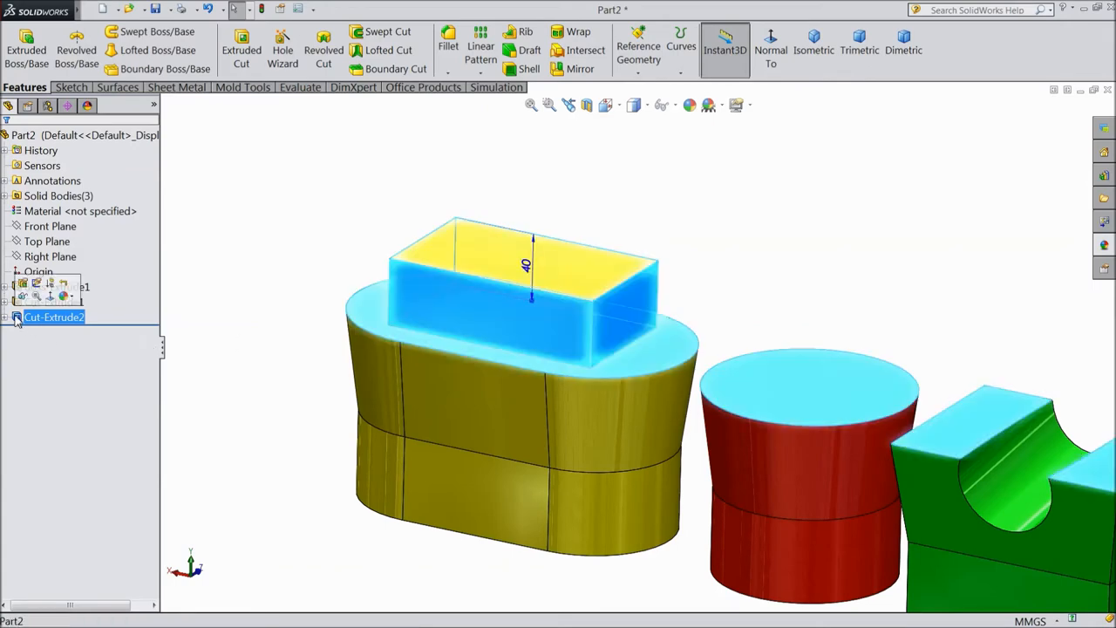
# Edit Cut-Extrude2 to cut inside the rectangle with a 21° draft on the pocket walls
pyautogui.doubleClick(53, 317)
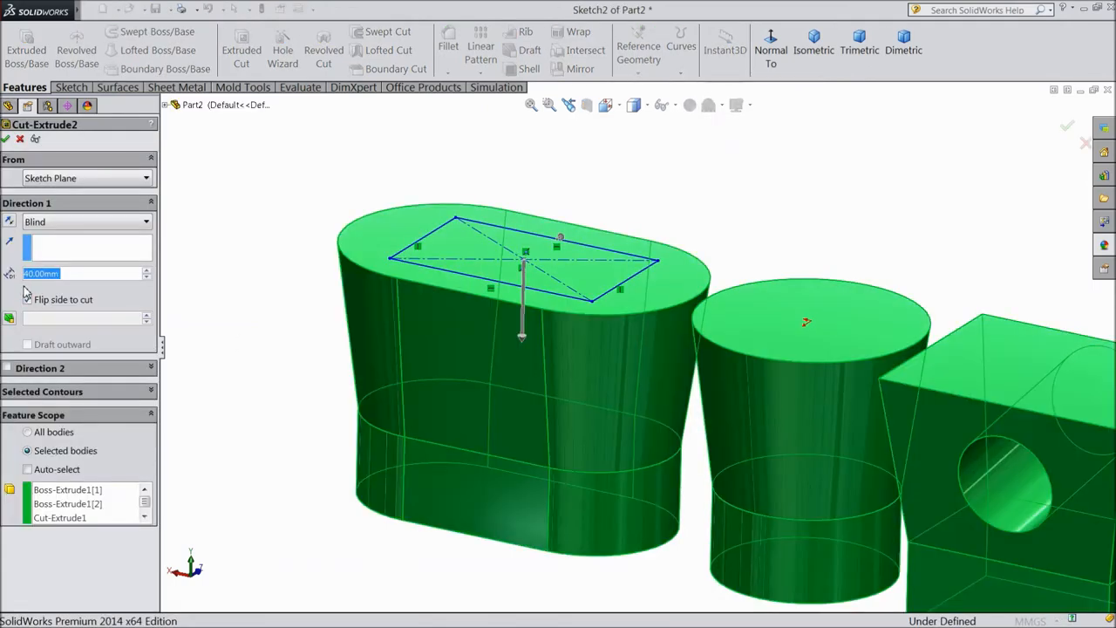
pyautogui.click(28, 300)
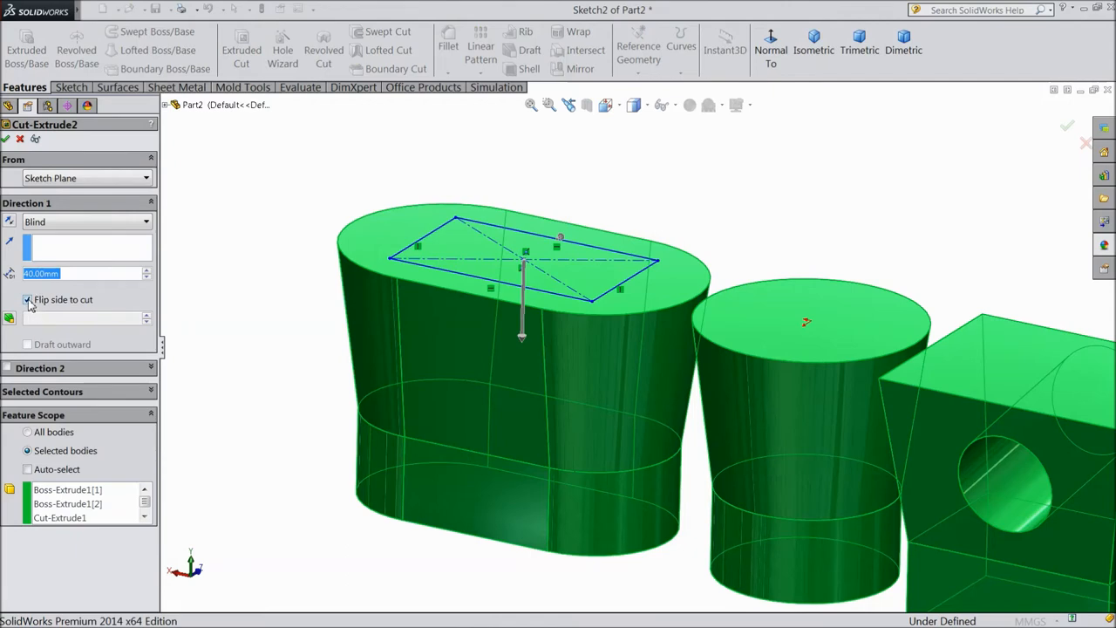
pyautogui.click(28, 300)
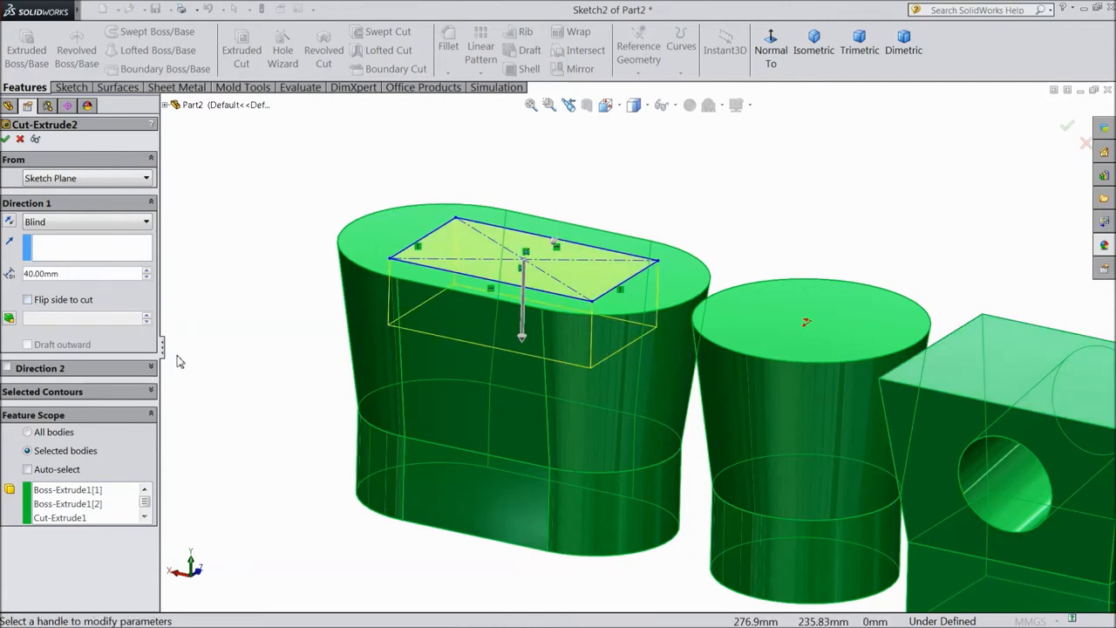
pyautogui.moveTo(125, 431)
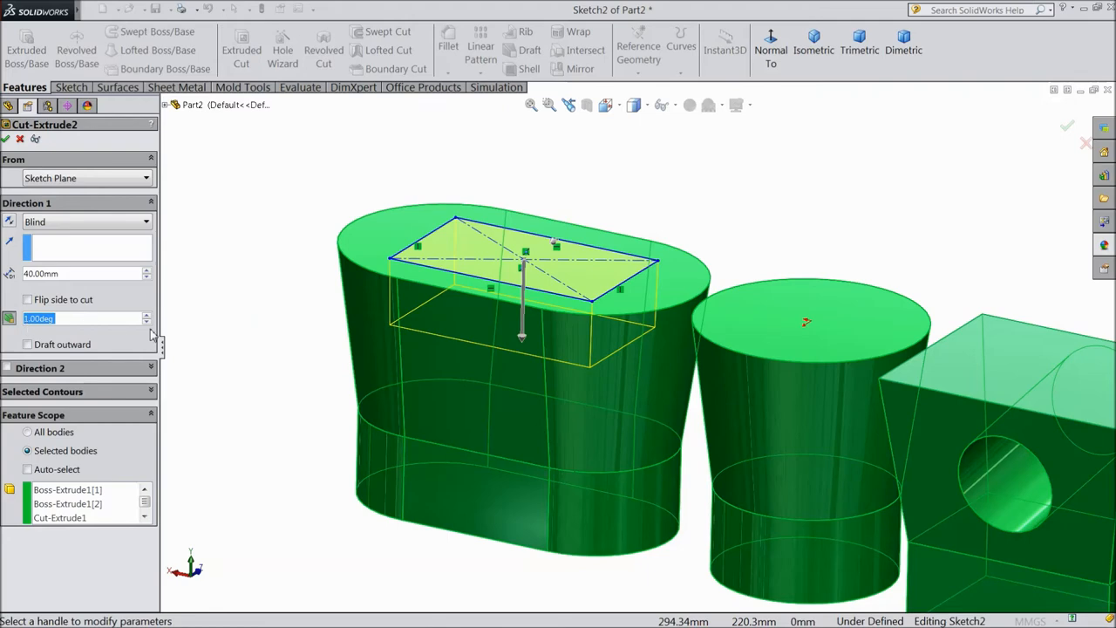
pyautogui.click(146, 314)
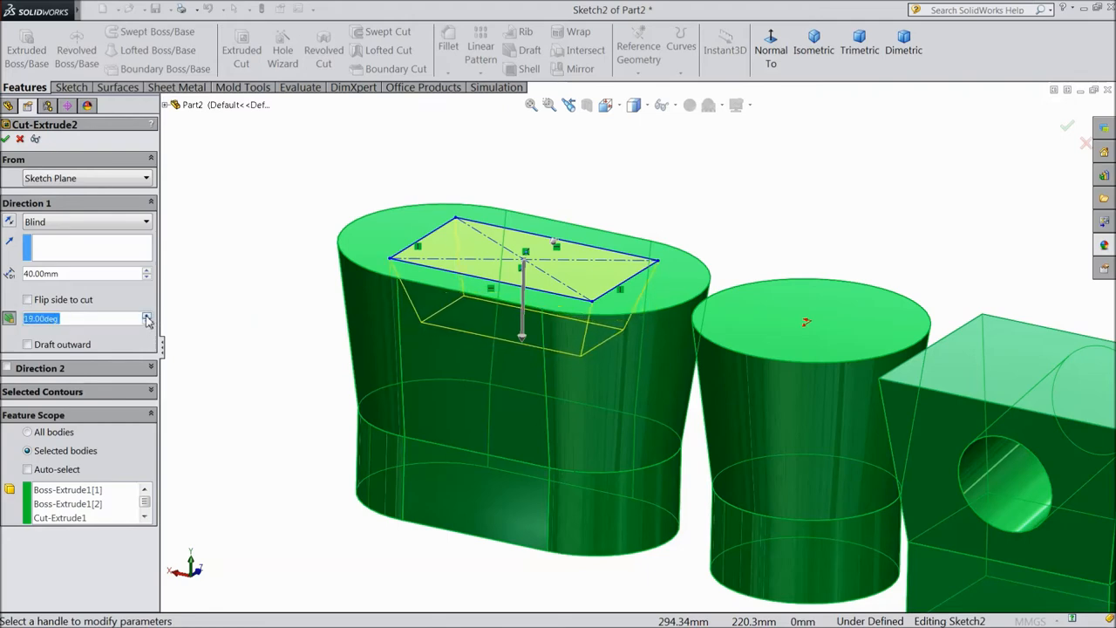
pyautogui.click(147, 314)
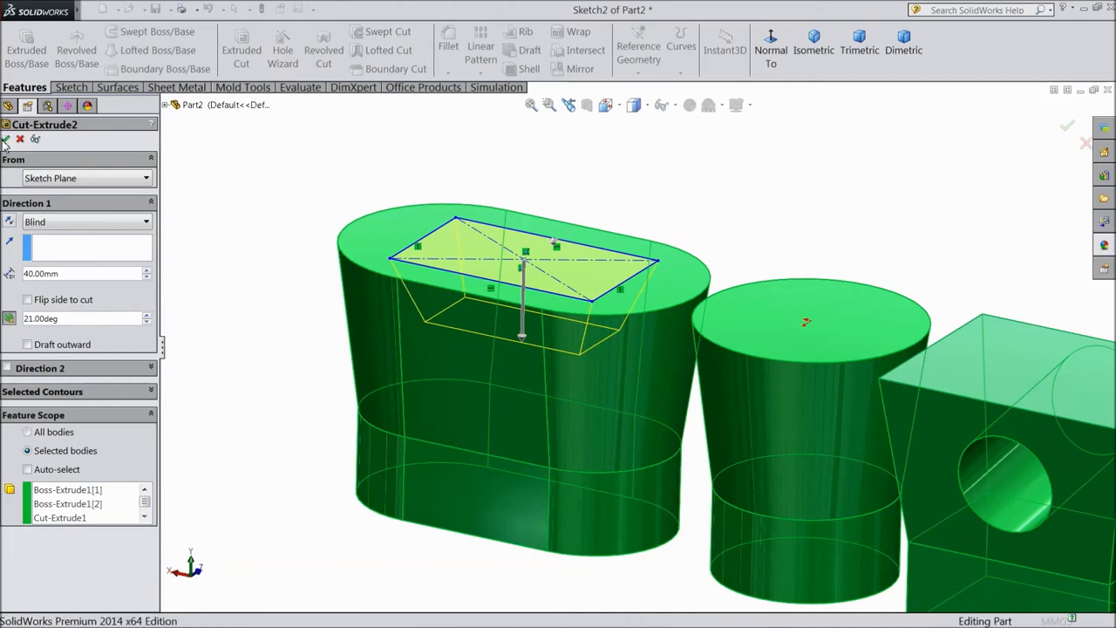
pyautogui.click(1067, 126)
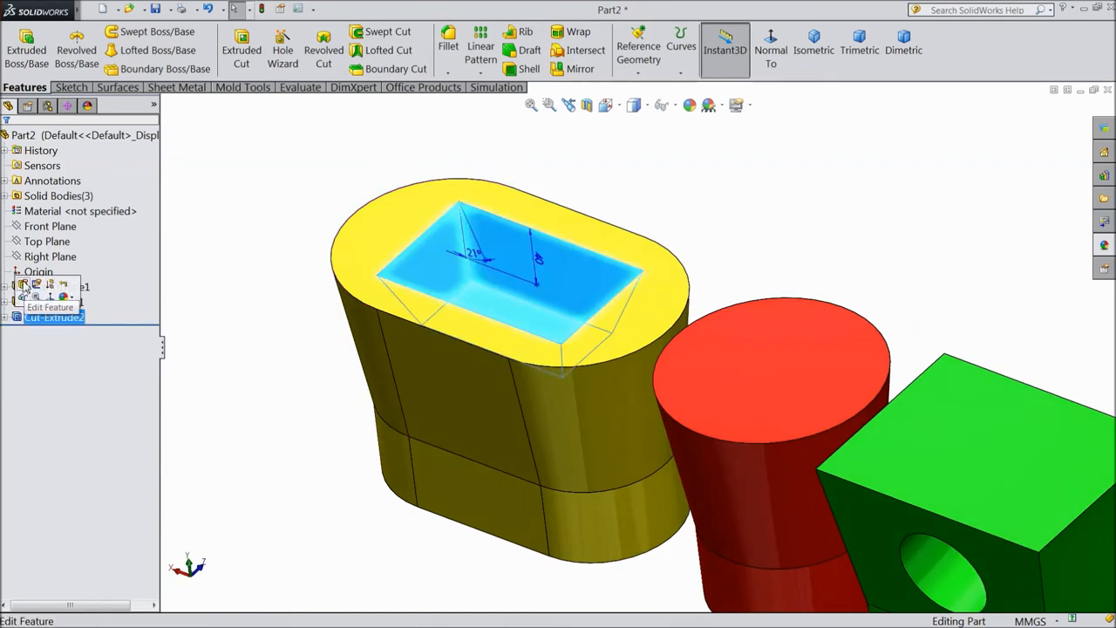
pyautogui.click(49, 307)
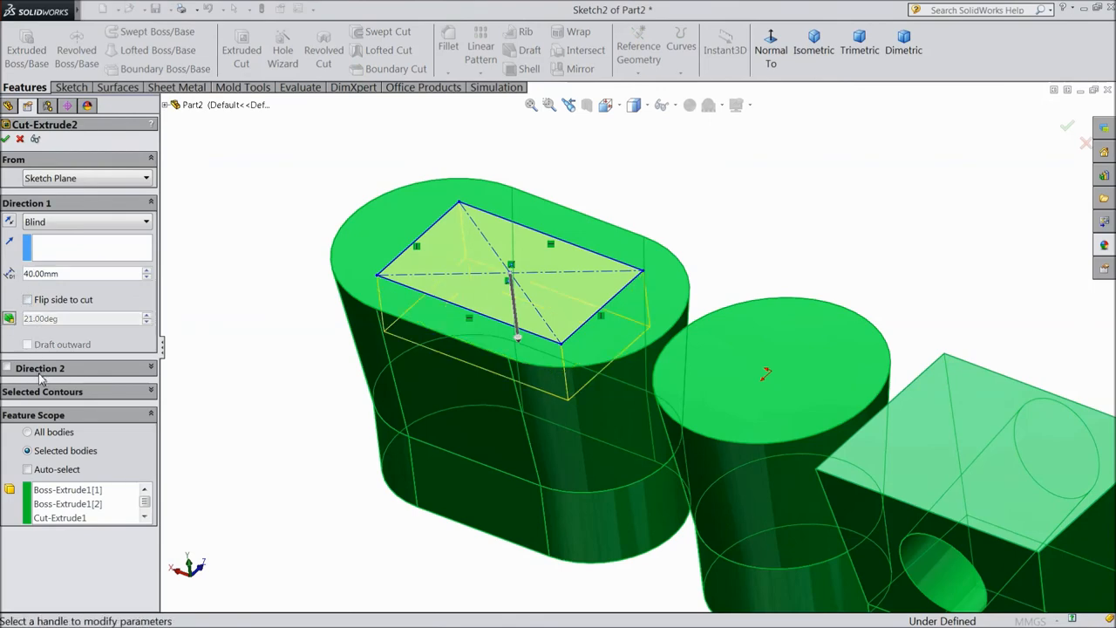
pyautogui.click(7, 366)
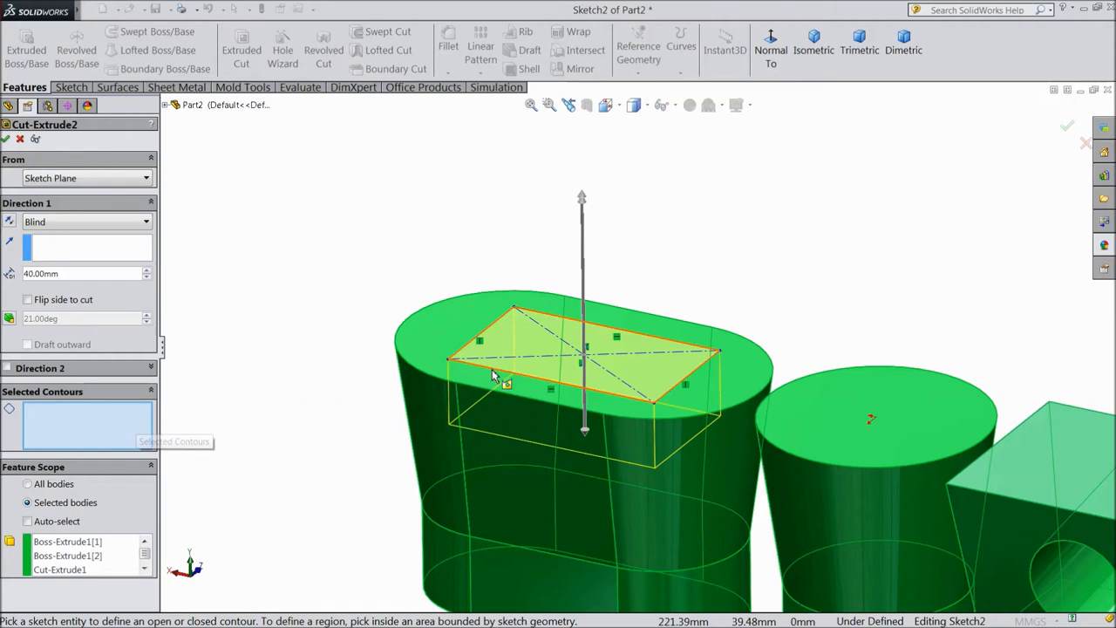
pyautogui.click(558, 357)
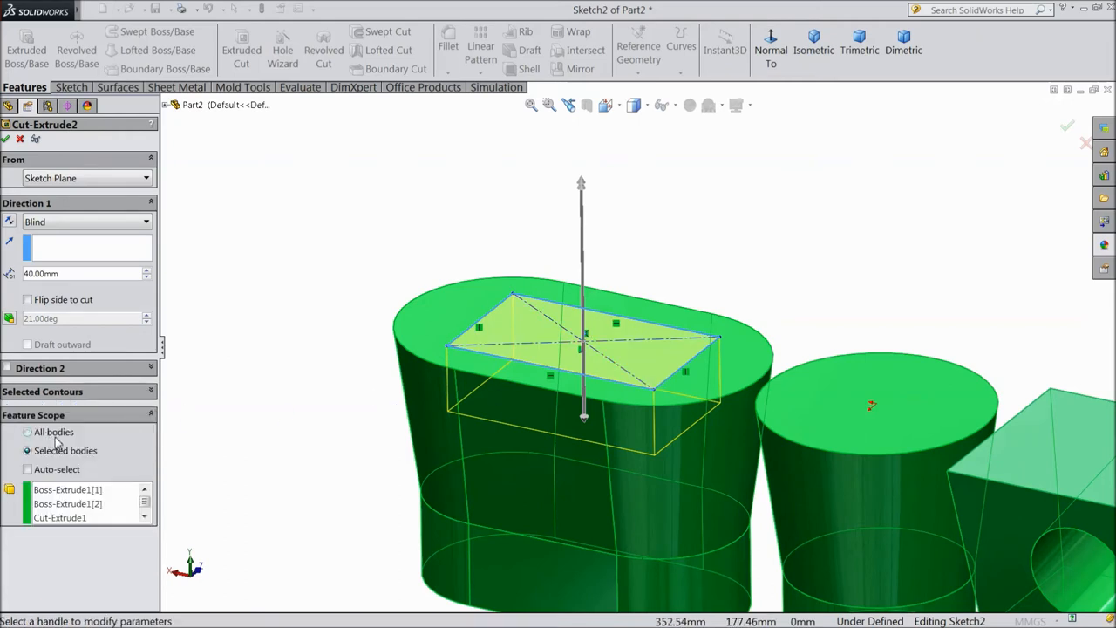
pyautogui.moveTo(78, 481)
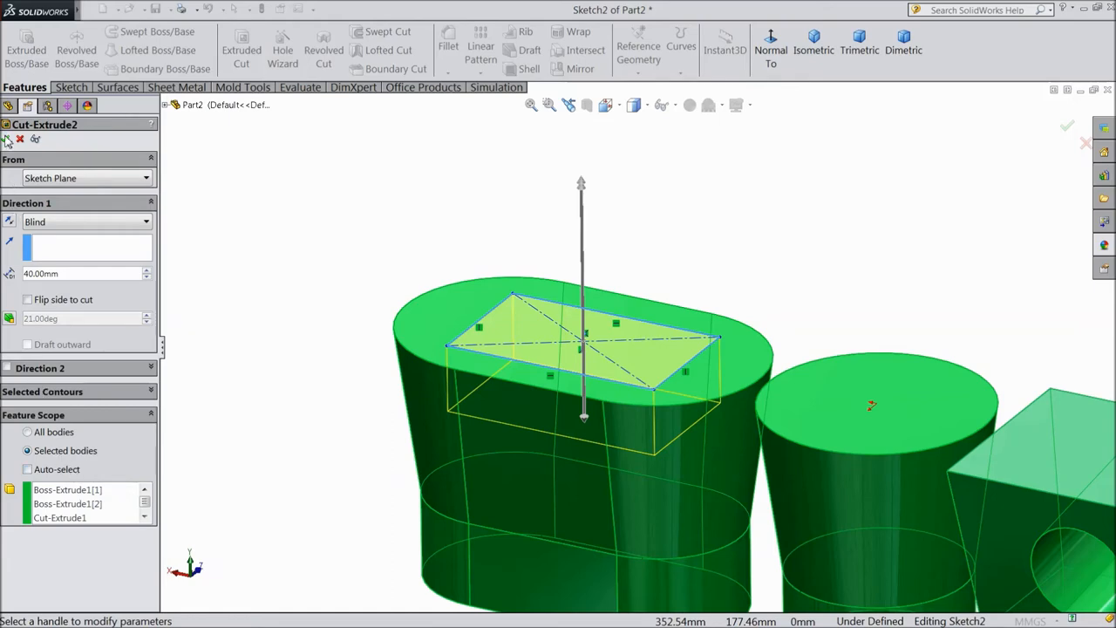
pyautogui.click(1068, 125)
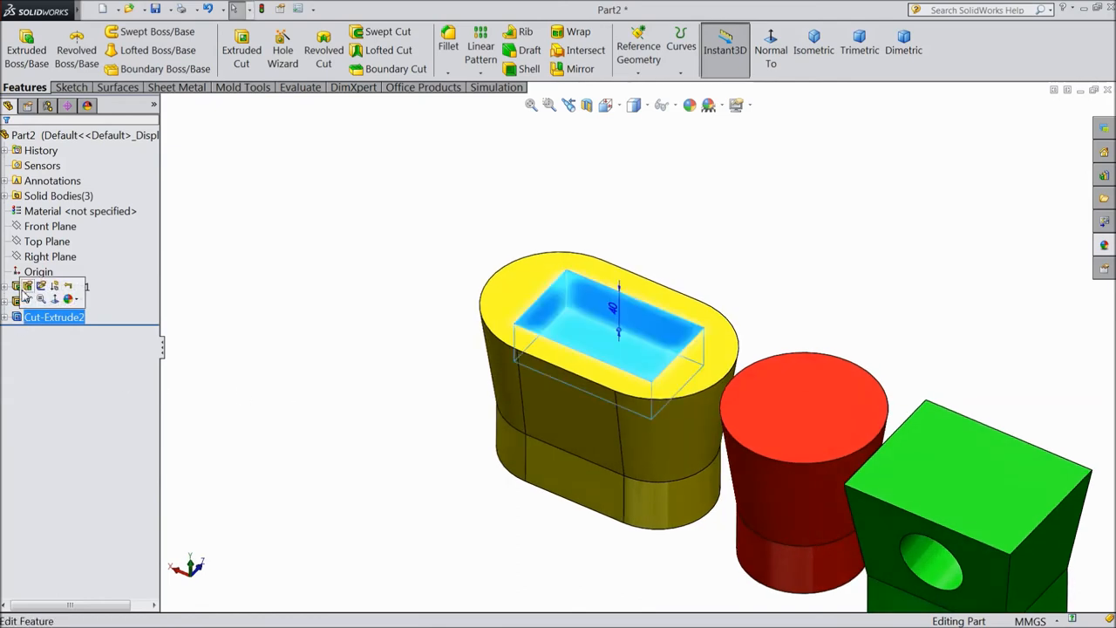
# Delete Cut-Extrude2 so the yellow body is solid again with its rectangle sketch
pyautogui.doubleClick(54, 317)
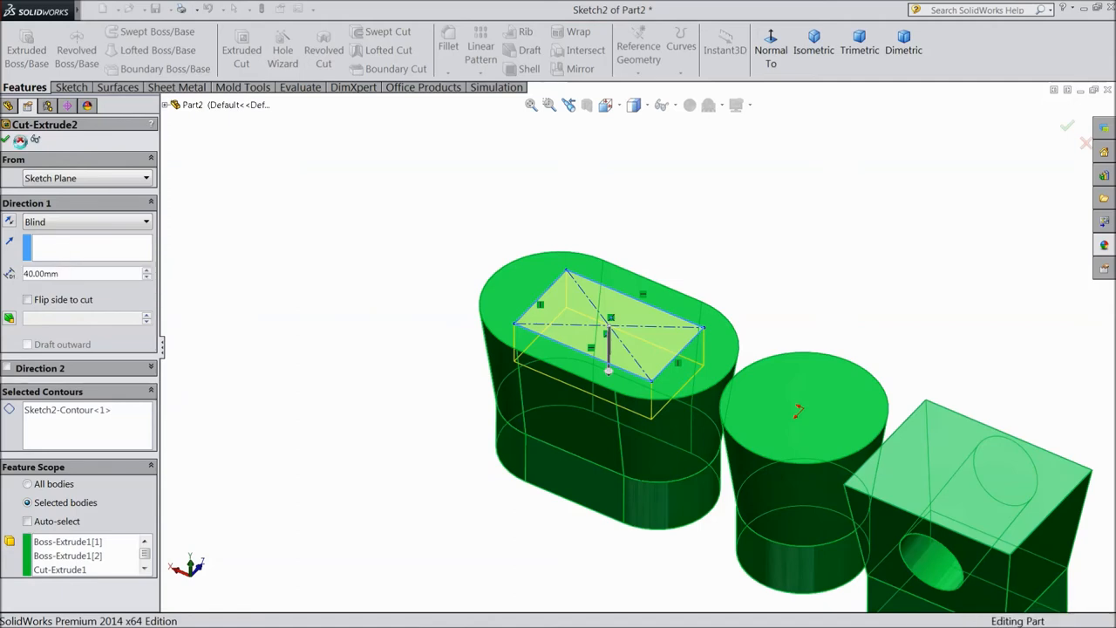
pyautogui.rightClick(54, 317)
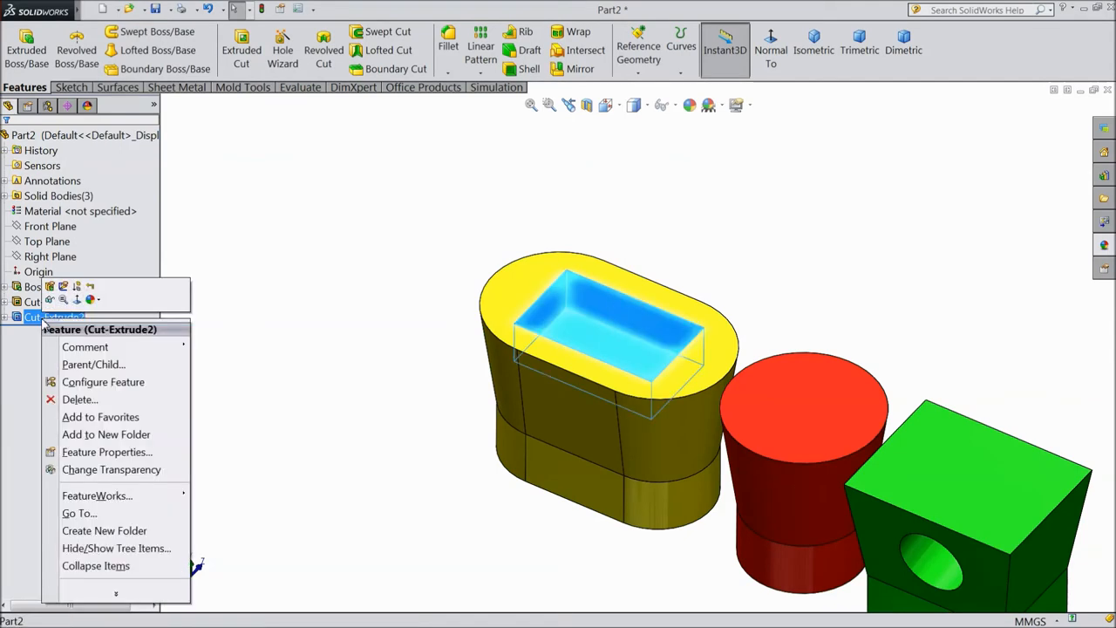
pyautogui.click(80, 398)
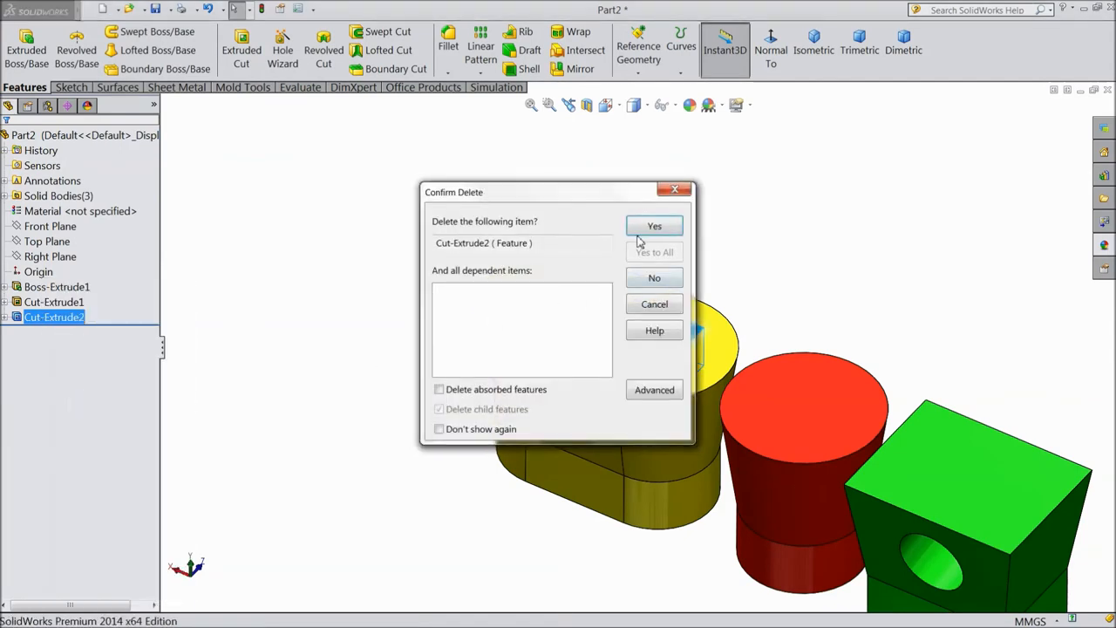
pyautogui.click(654, 226)
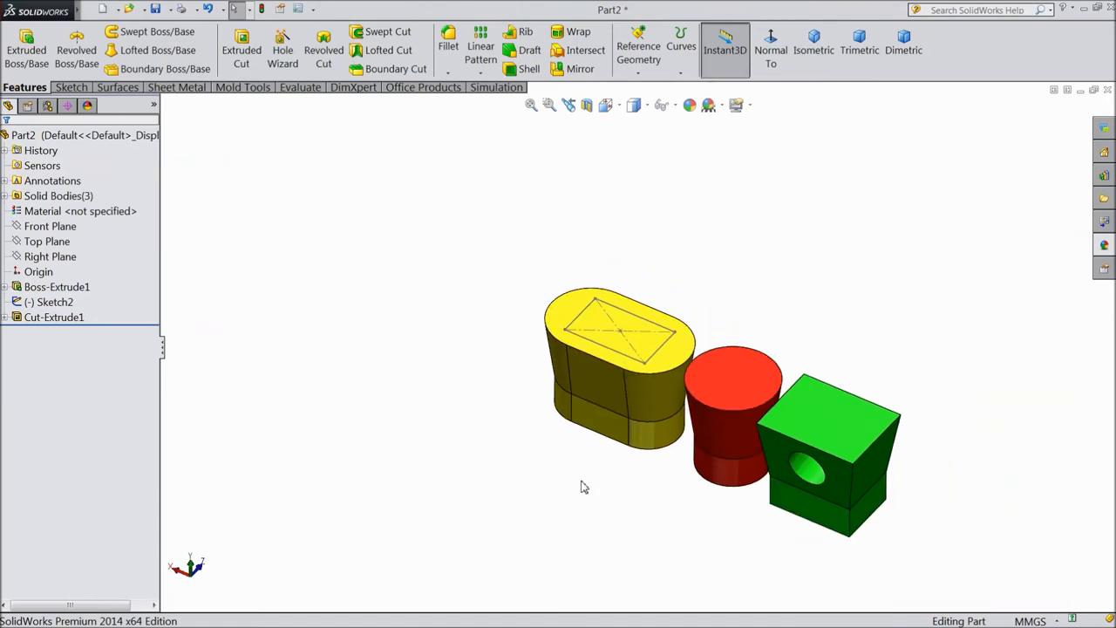
# Convert the yellow body's end-face edges into Sketch4 and preview a 120 mm boss extrusion
pyautogui.moveTo(584, 486); pyautogui.dragTo(408, 316)
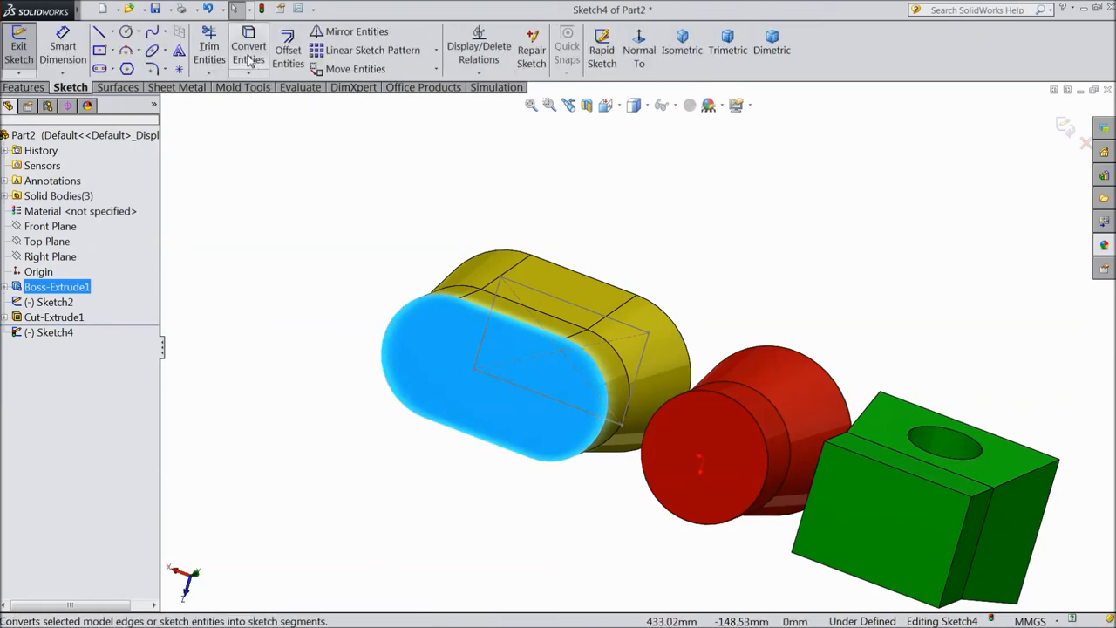
pyautogui.click(247, 49)
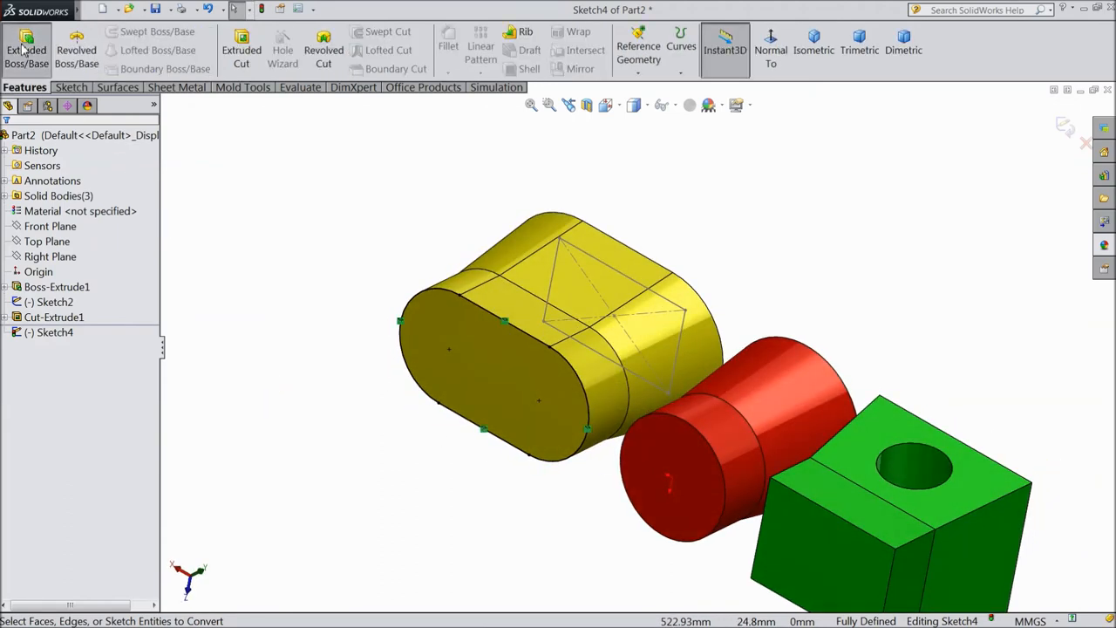
pyautogui.click(26, 49)
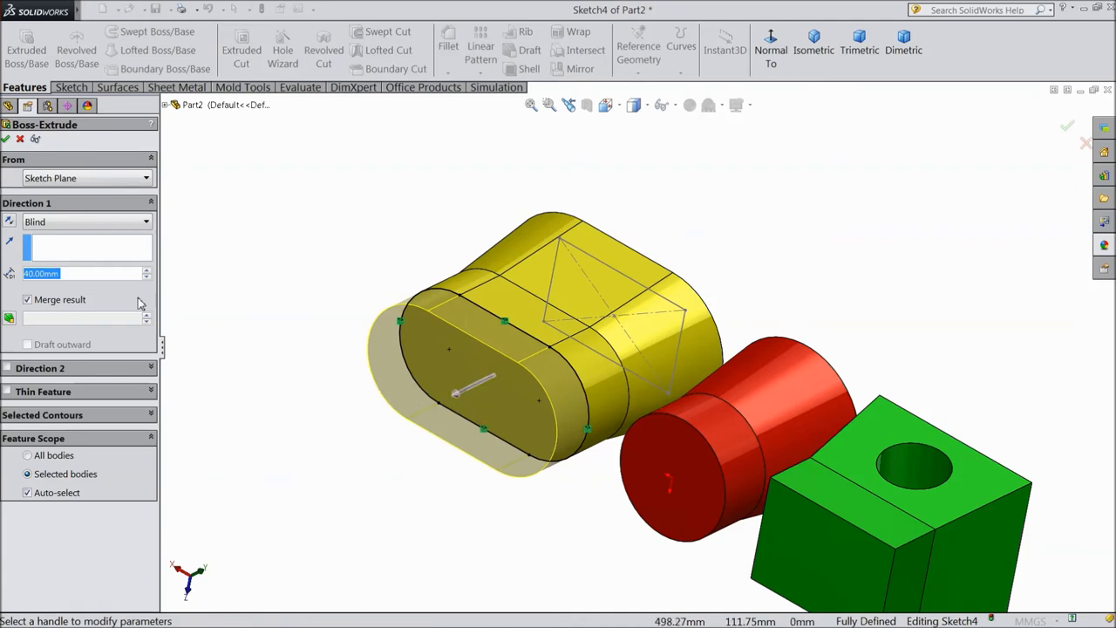
pyautogui.click(148, 270)
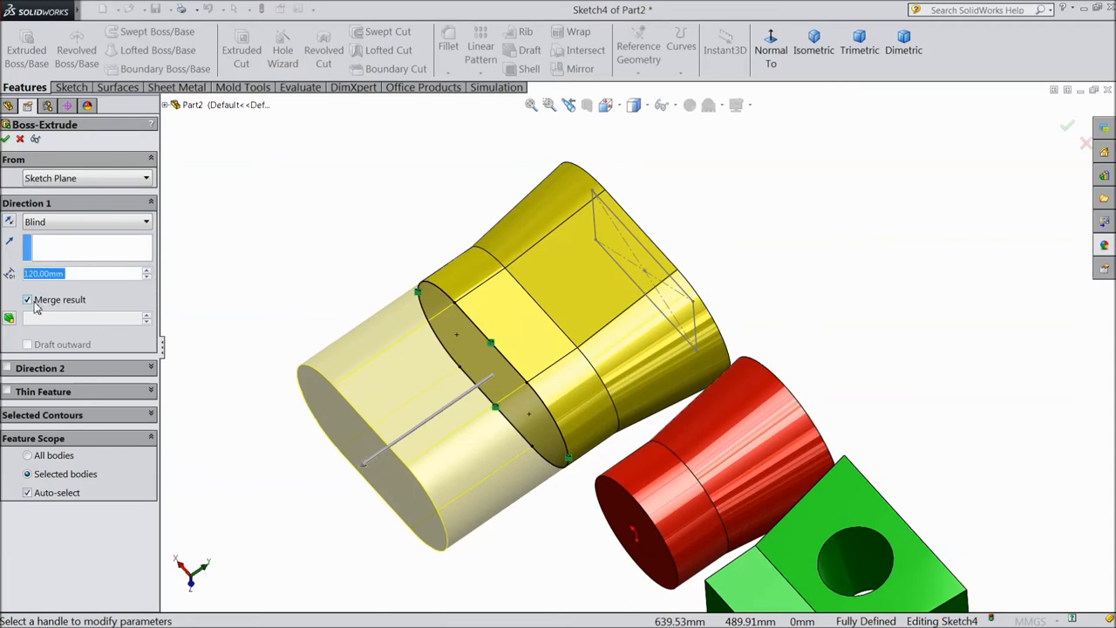
pyautogui.moveTo(14, 153)
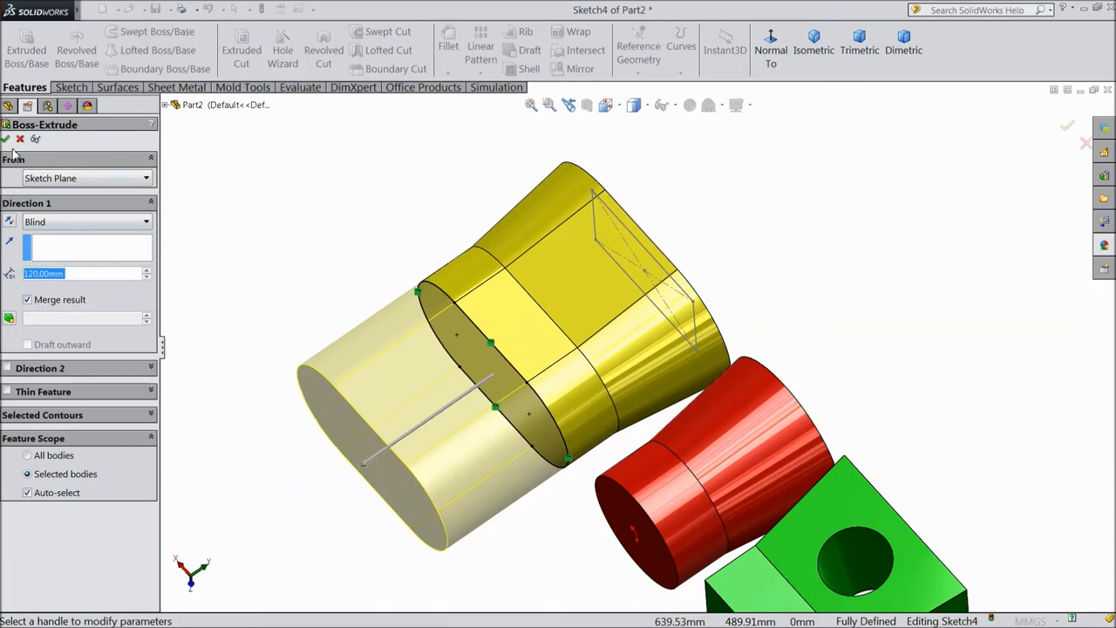
# Accept Boss-Extrude2, then uncheck Merge result so it becomes a separate fourth body
pyautogui.click(1067, 126)
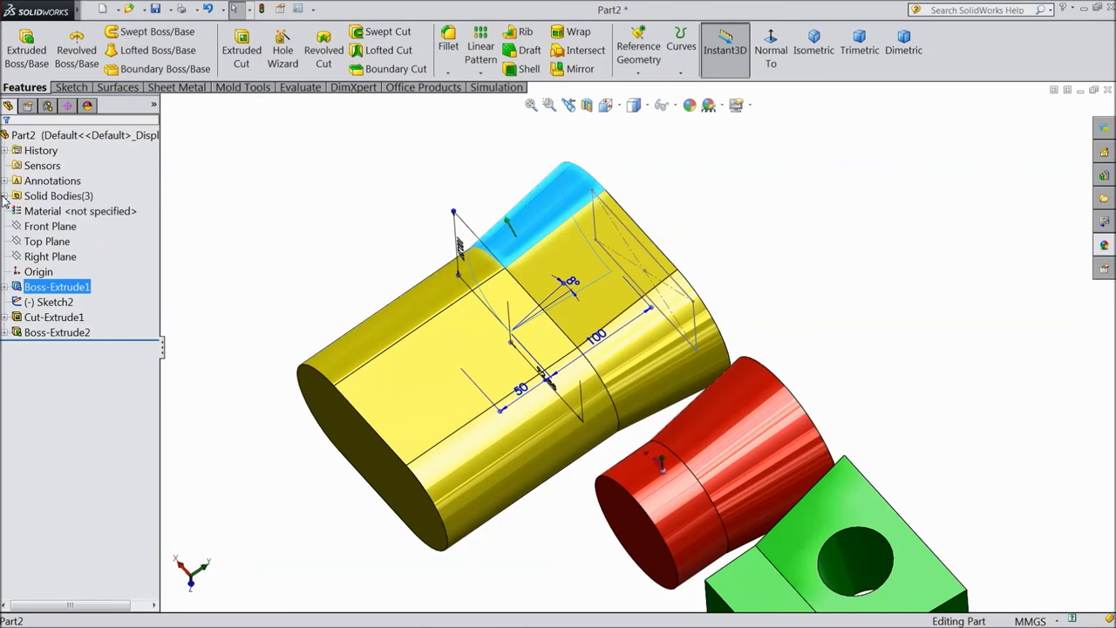
pyautogui.click(7, 195)
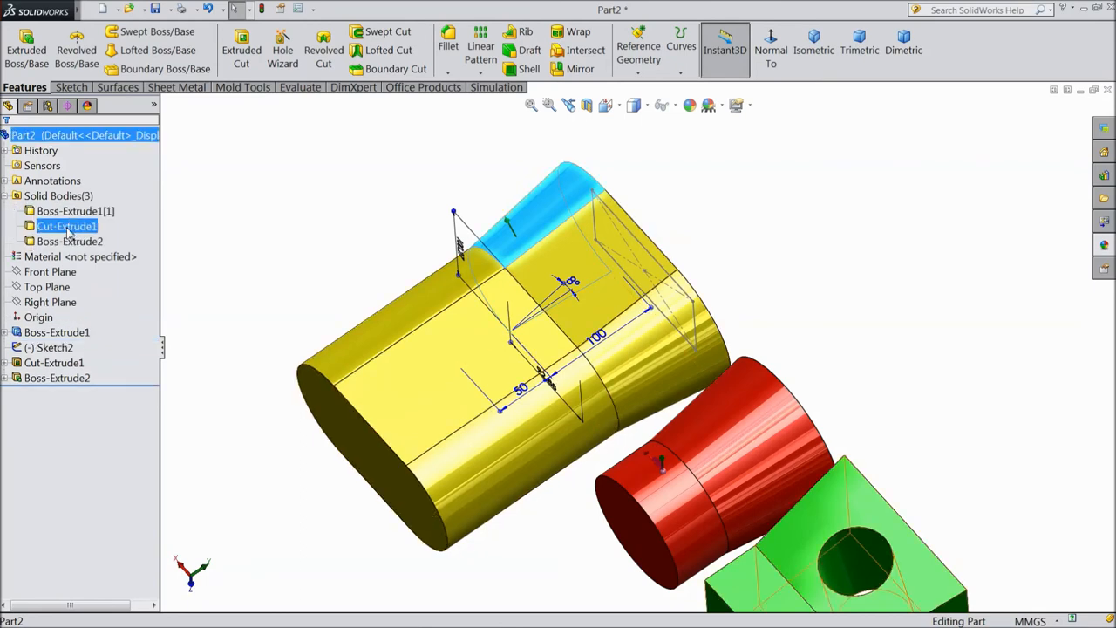
pyautogui.click(70, 241)
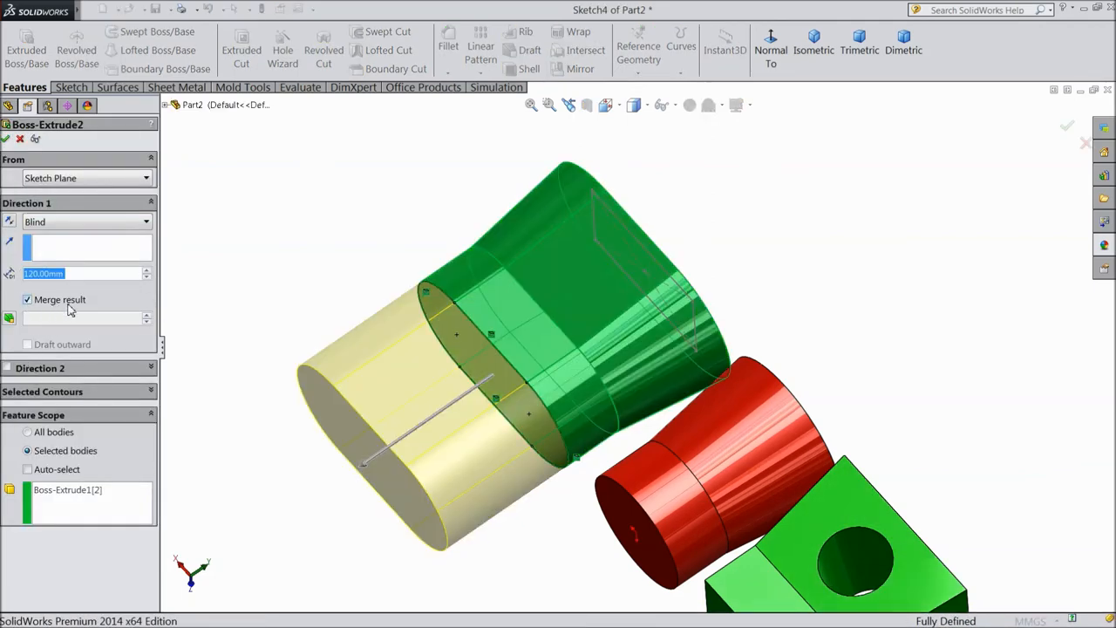
pyautogui.click(28, 300)
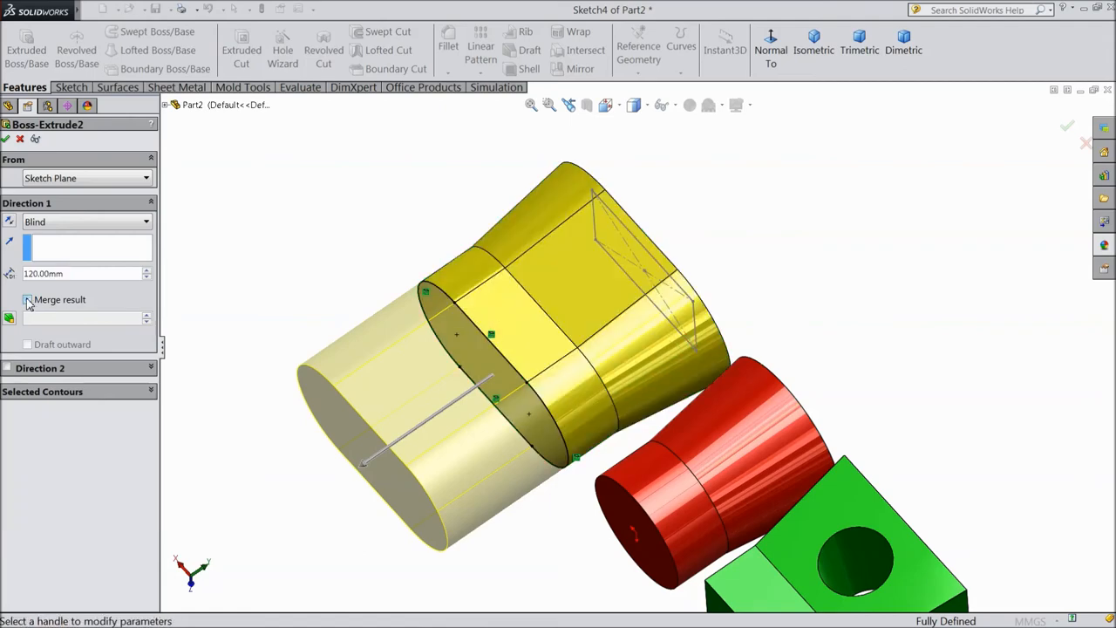
pyautogui.click(1067, 125)
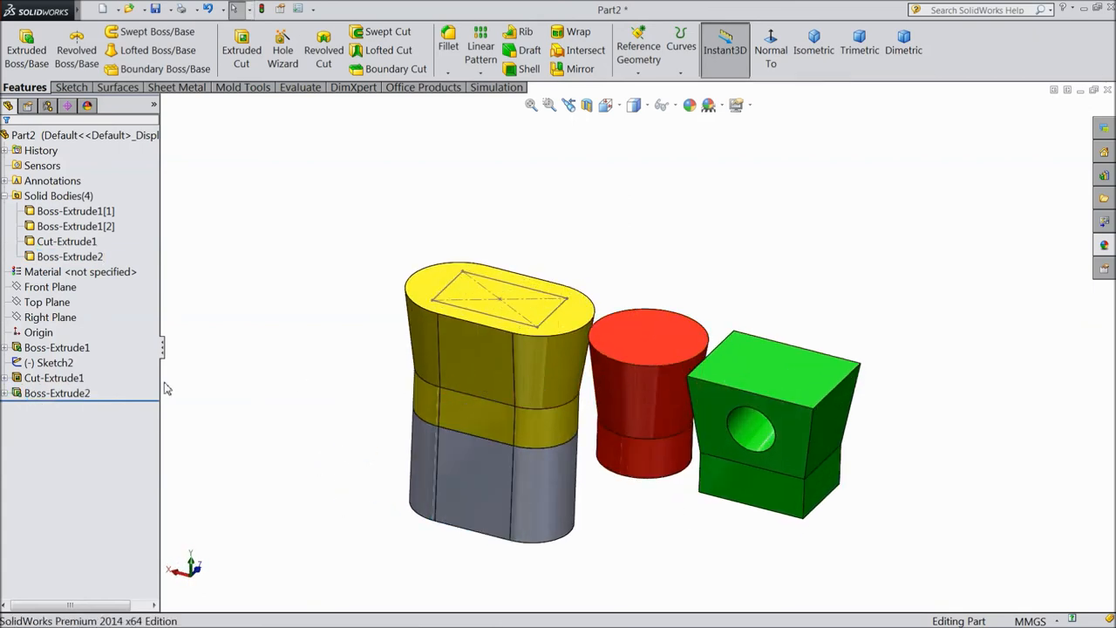
pyautogui.click(54, 361)
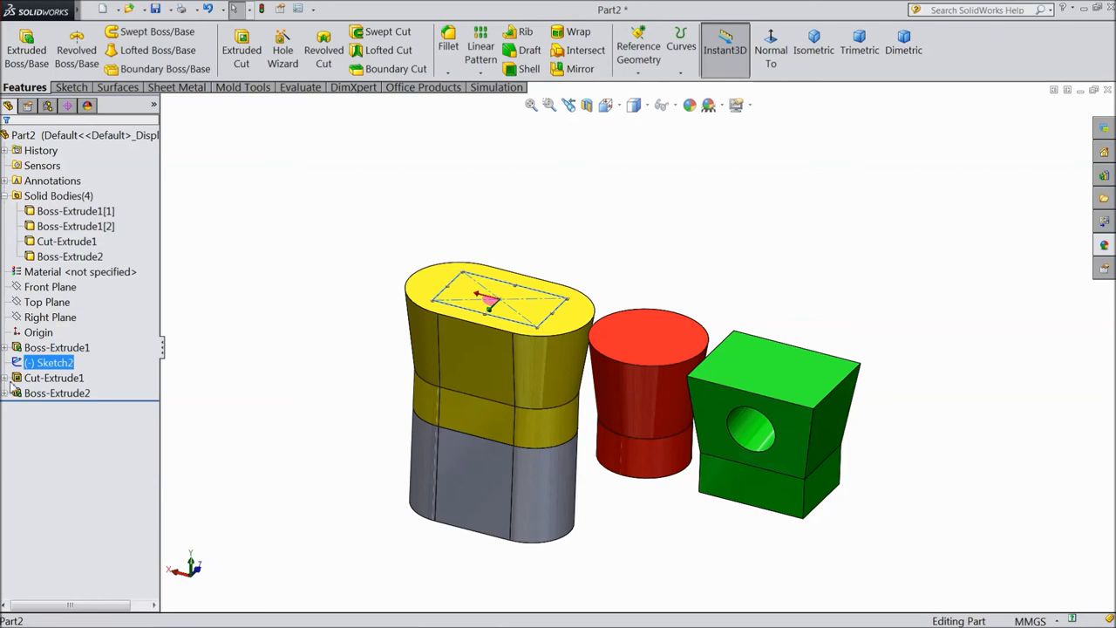
pyautogui.click(54, 377)
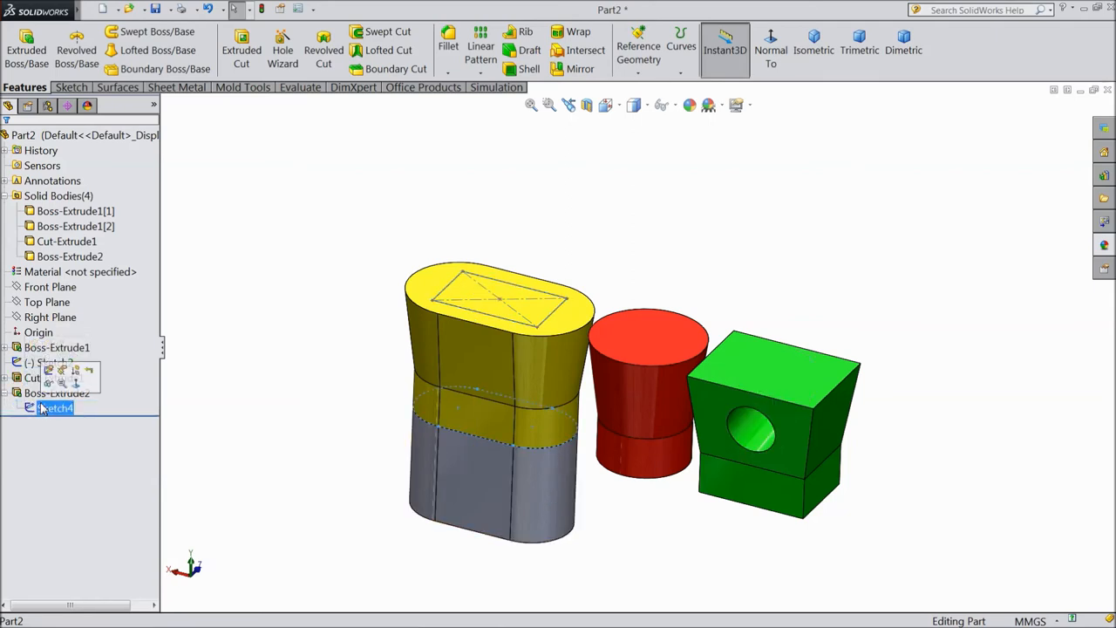
pyautogui.click(53, 361)
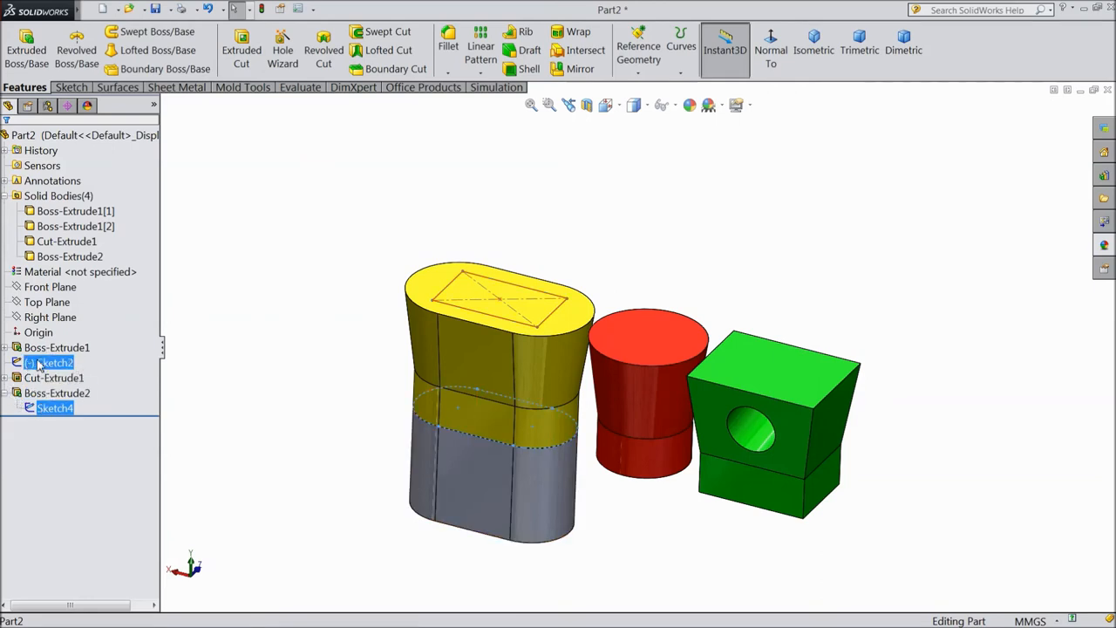
pyautogui.click(54, 377)
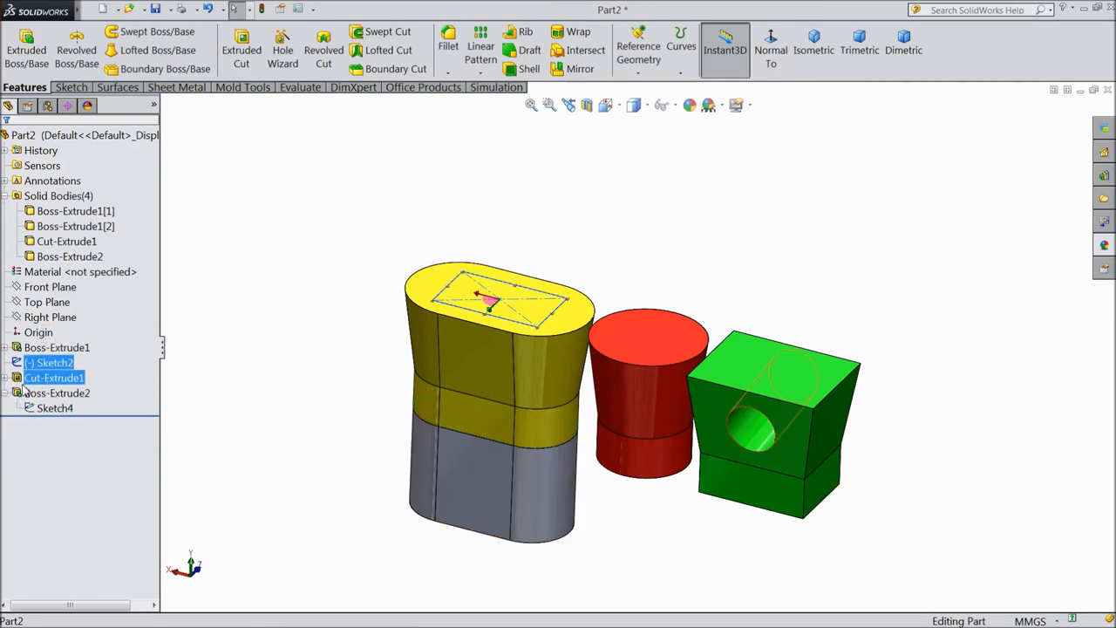
pyautogui.click(49, 361)
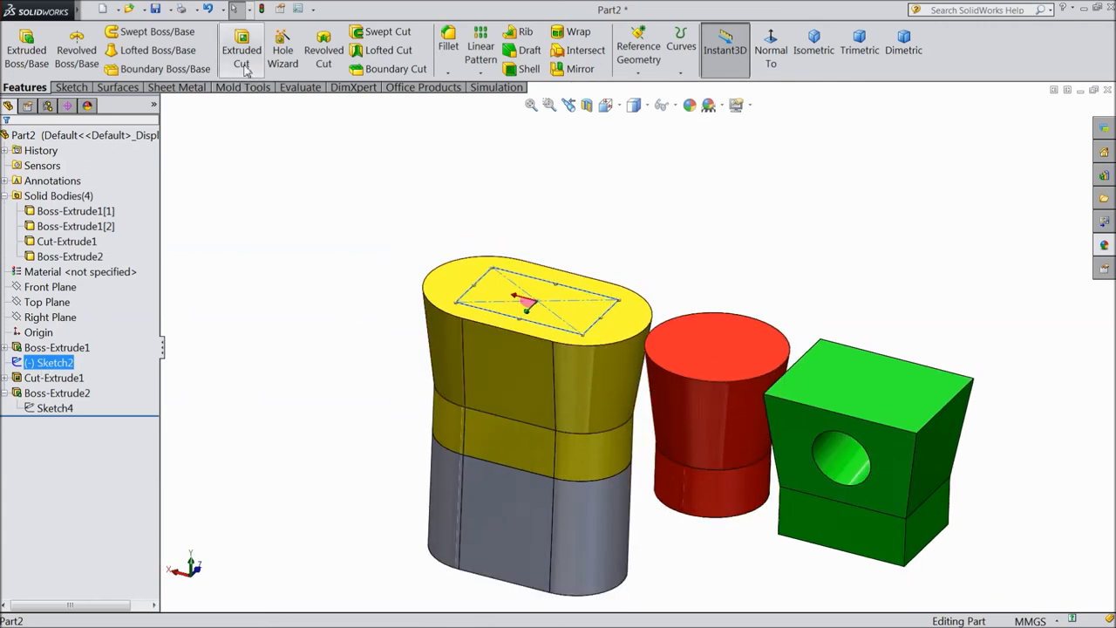
# Create Cut-Extrude3 from Sketch2, Through All, scoped to the Boss-Extrude2 grey body only
pyautogui.click(241, 49)
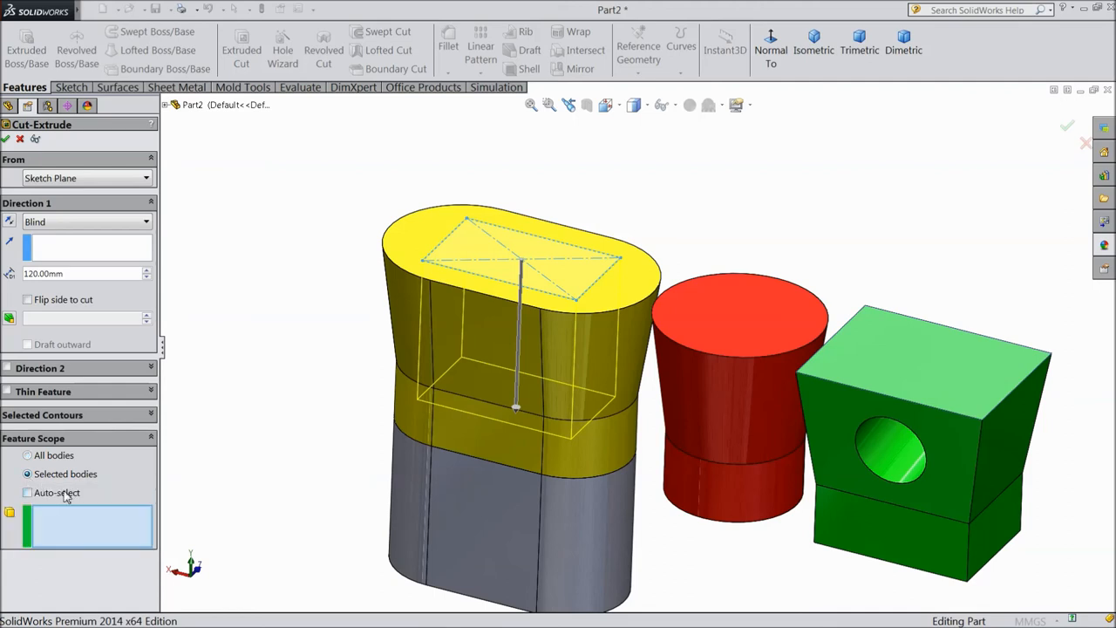
pyautogui.click(488, 520)
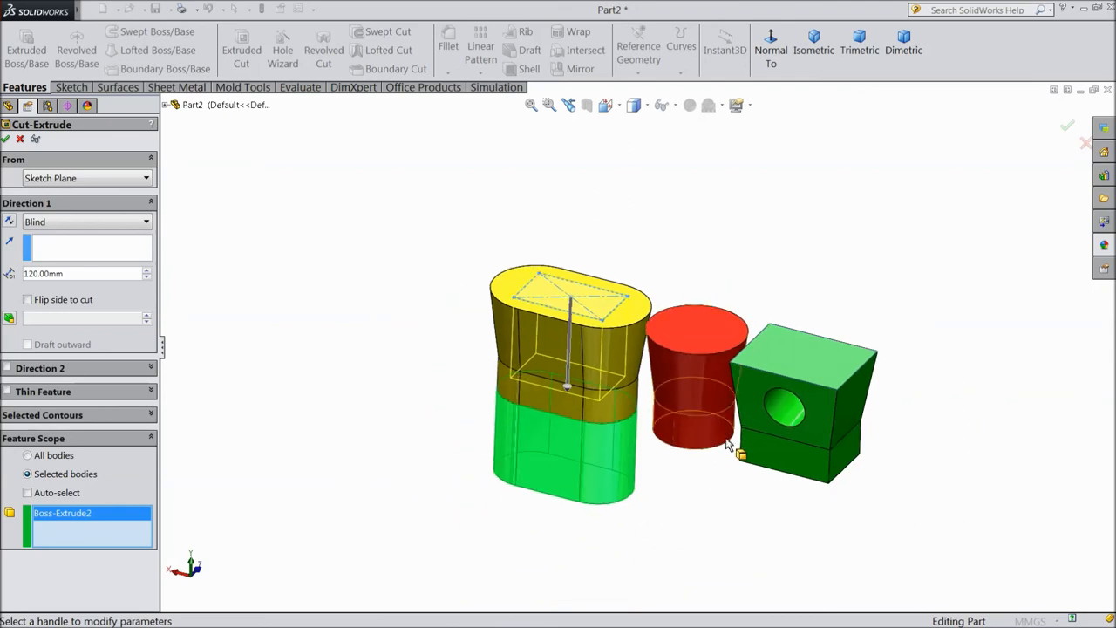
pyautogui.click(28, 453)
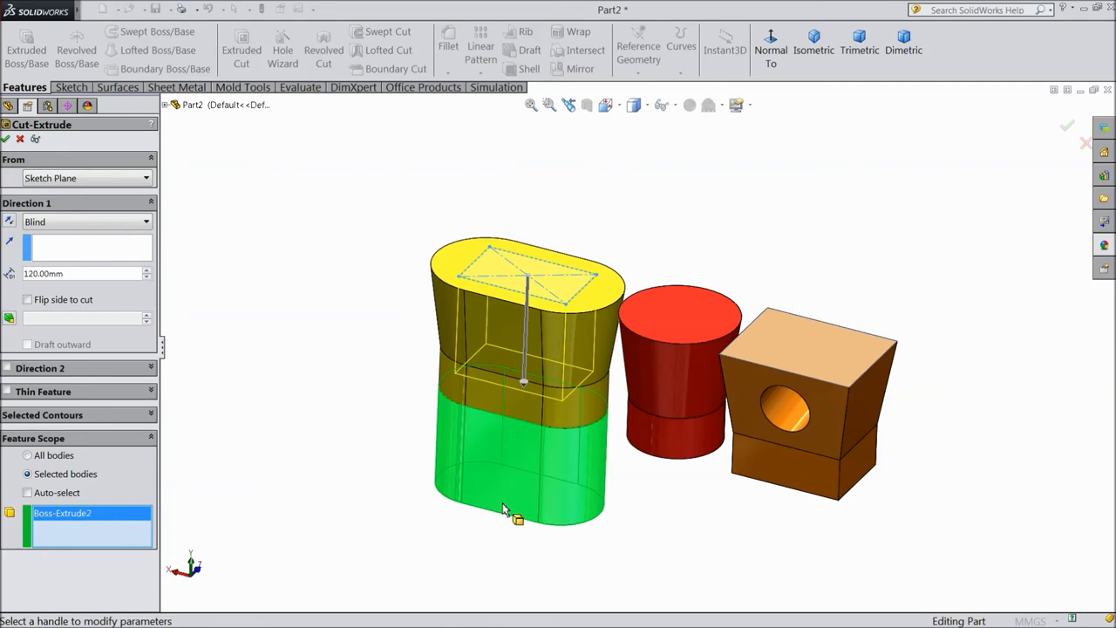
pyautogui.click(146, 221)
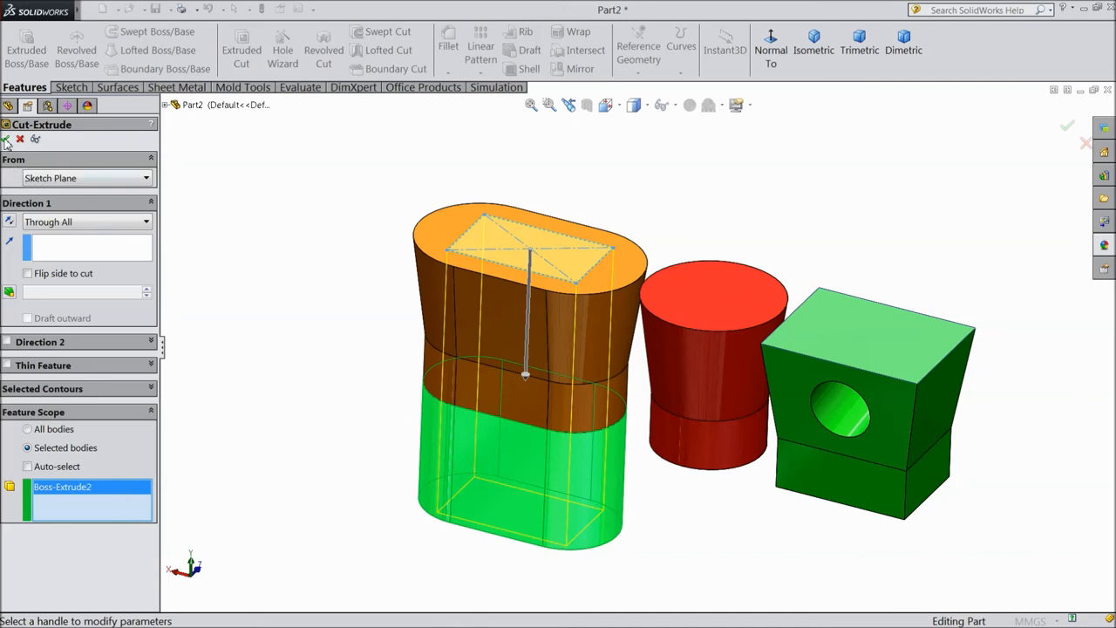
pyautogui.click(1068, 125)
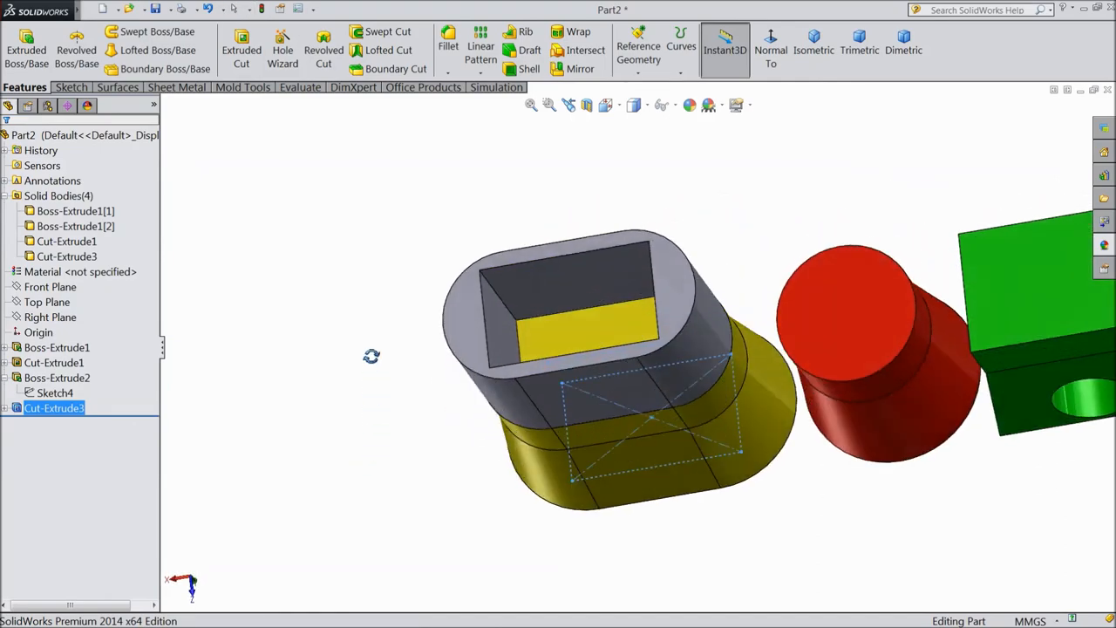
# Edit Cut-Extrude3 to use Feature Scope All bodies so the rectangular cut opens through the yellow top
pyautogui.moveTo(370, 355); pyautogui.dragTo(399, 485)
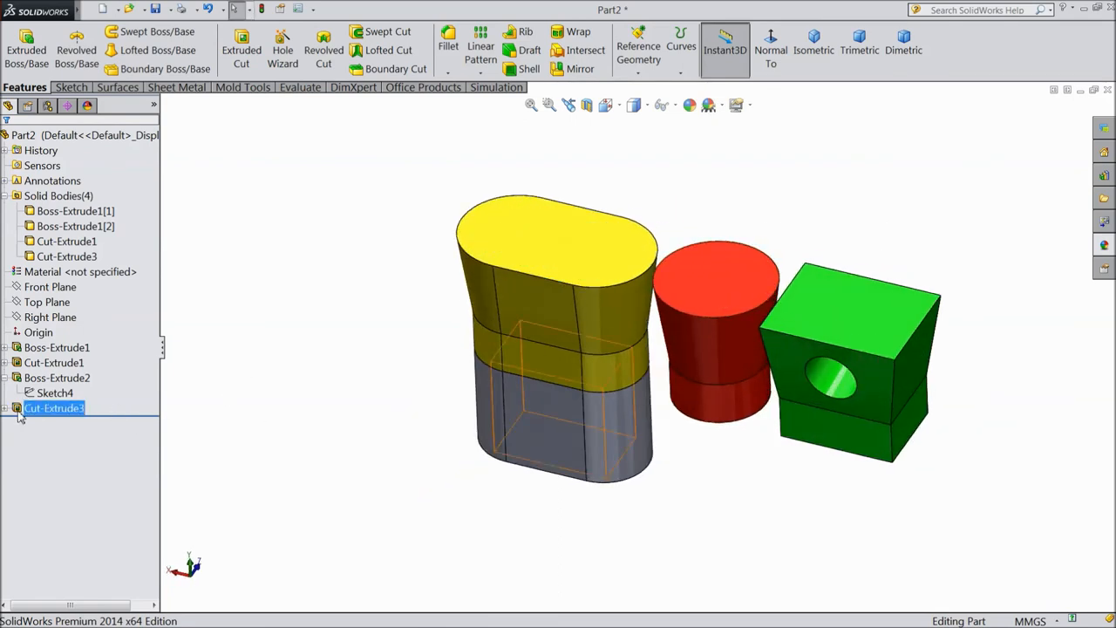
pyautogui.doubleClick(54, 408)
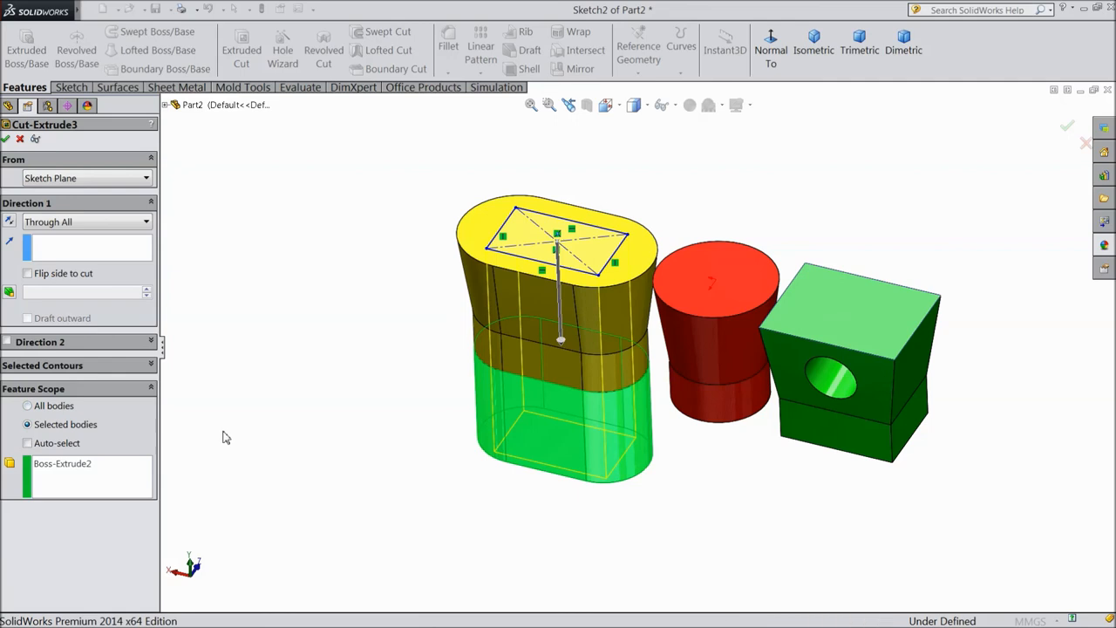
pyautogui.click(28, 405)
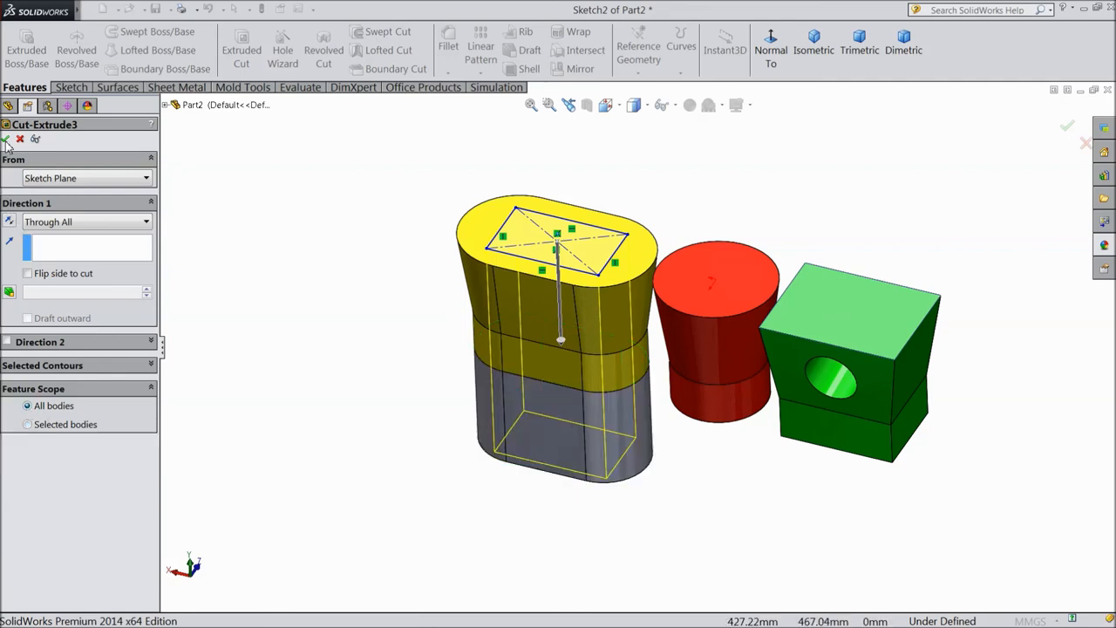
pyautogui.click(1067, 126)
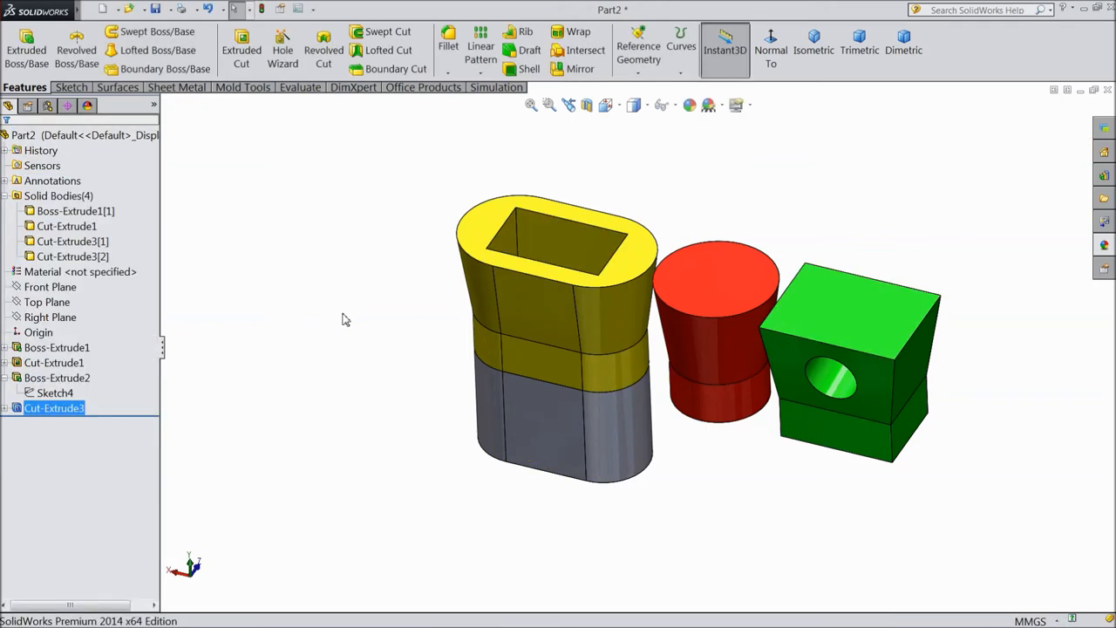